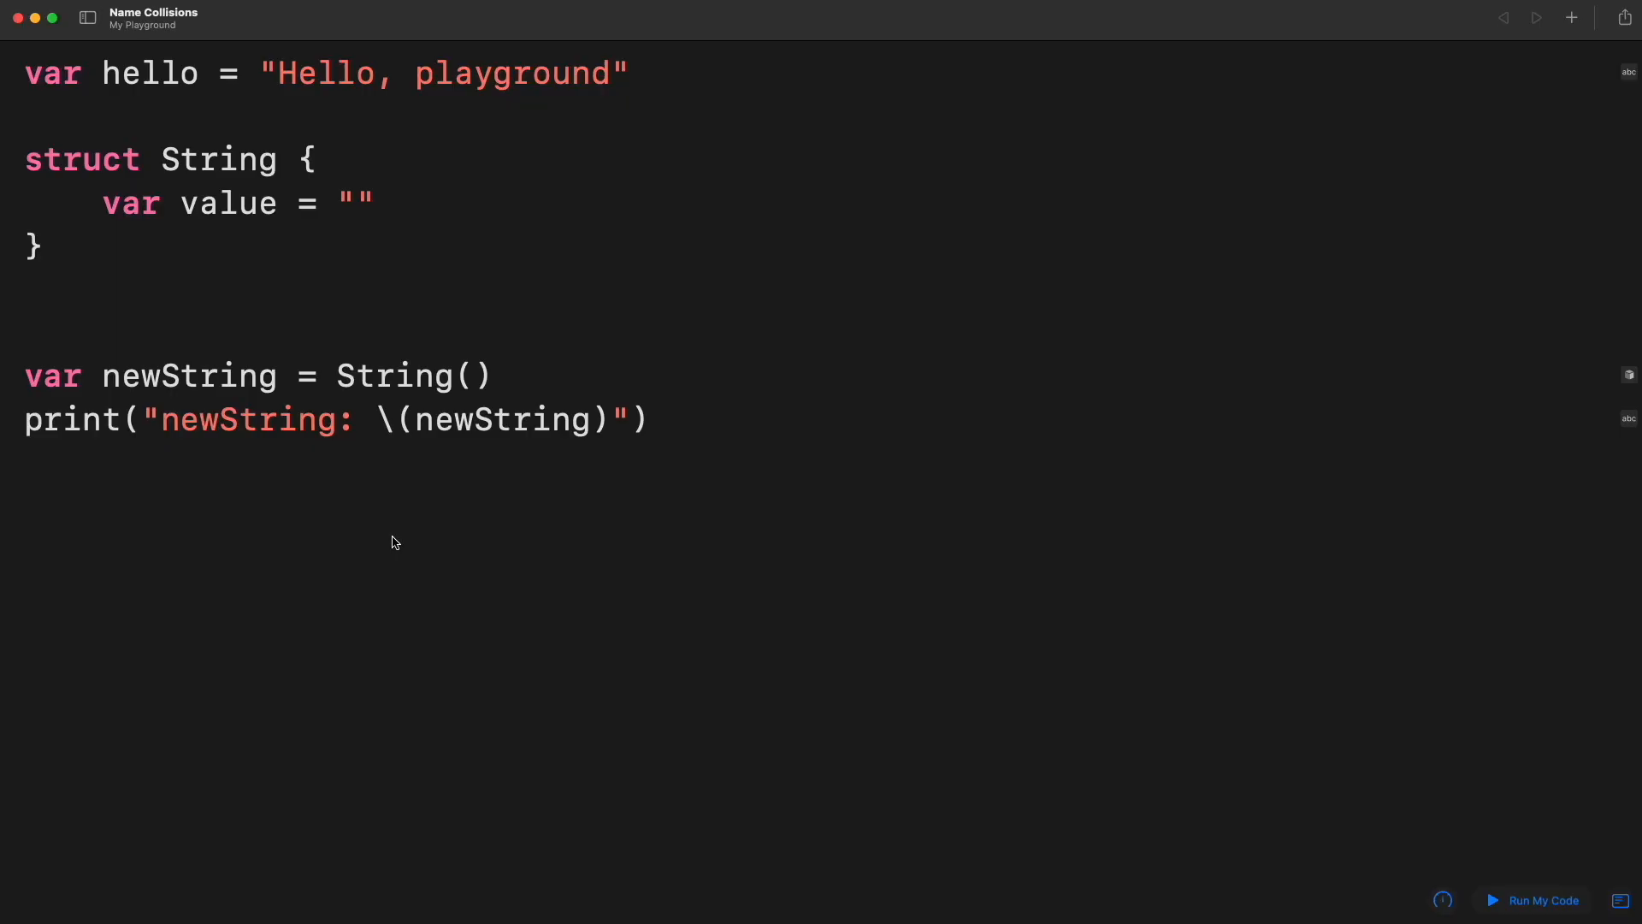
Step: Run the playground so newString prints as the custom String struct with an empty value
key("Return")
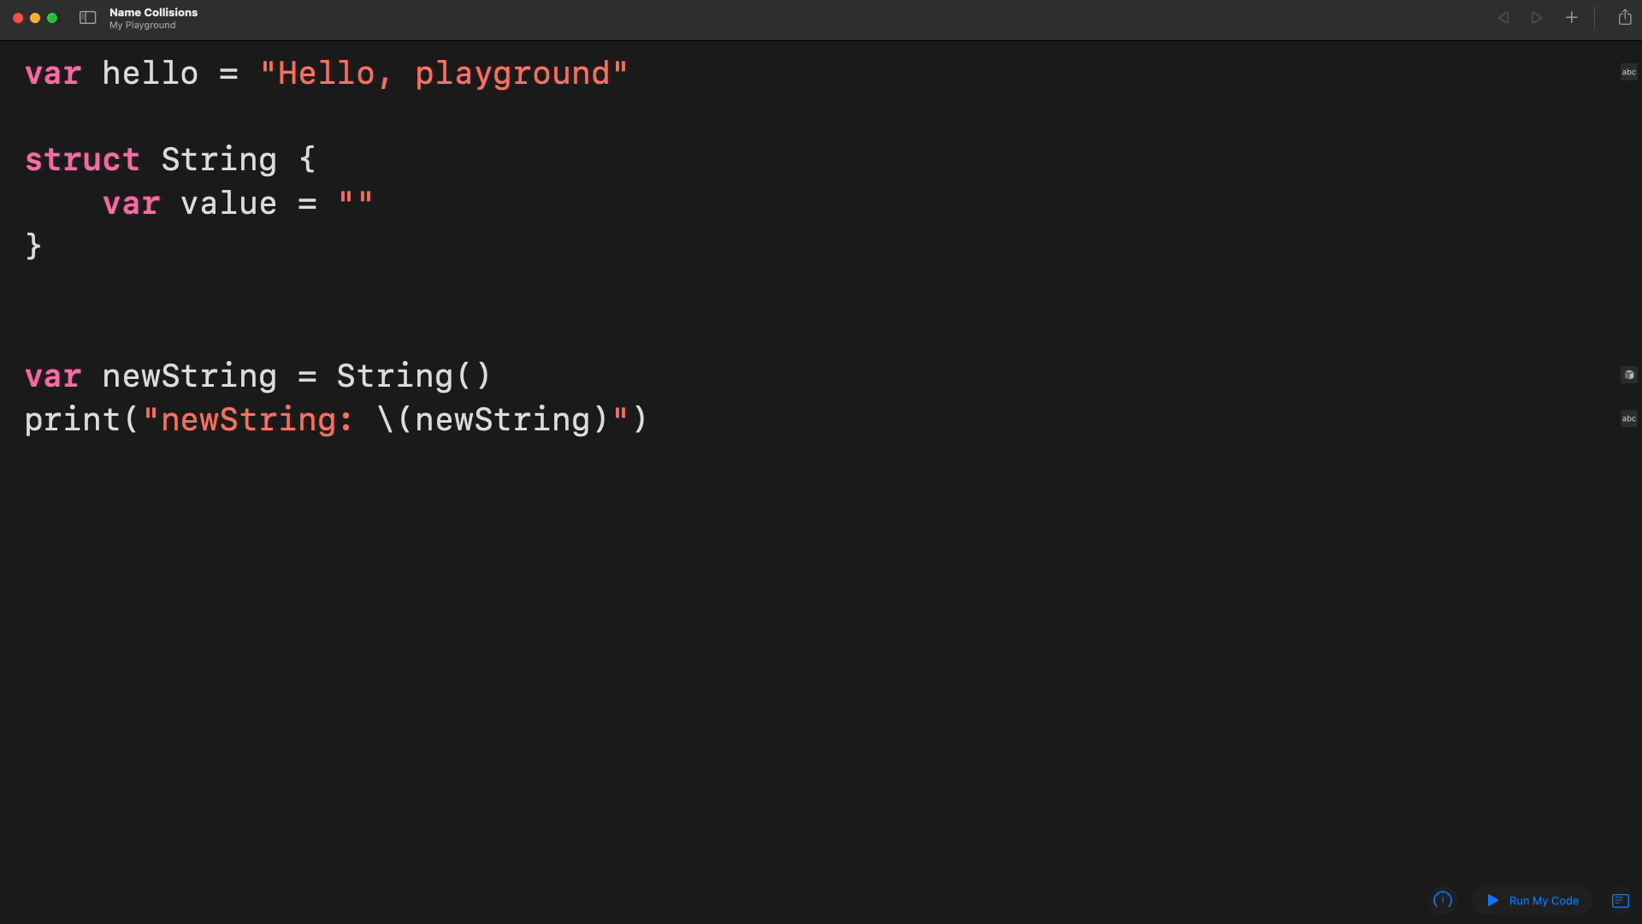
left_click(1540, 900)
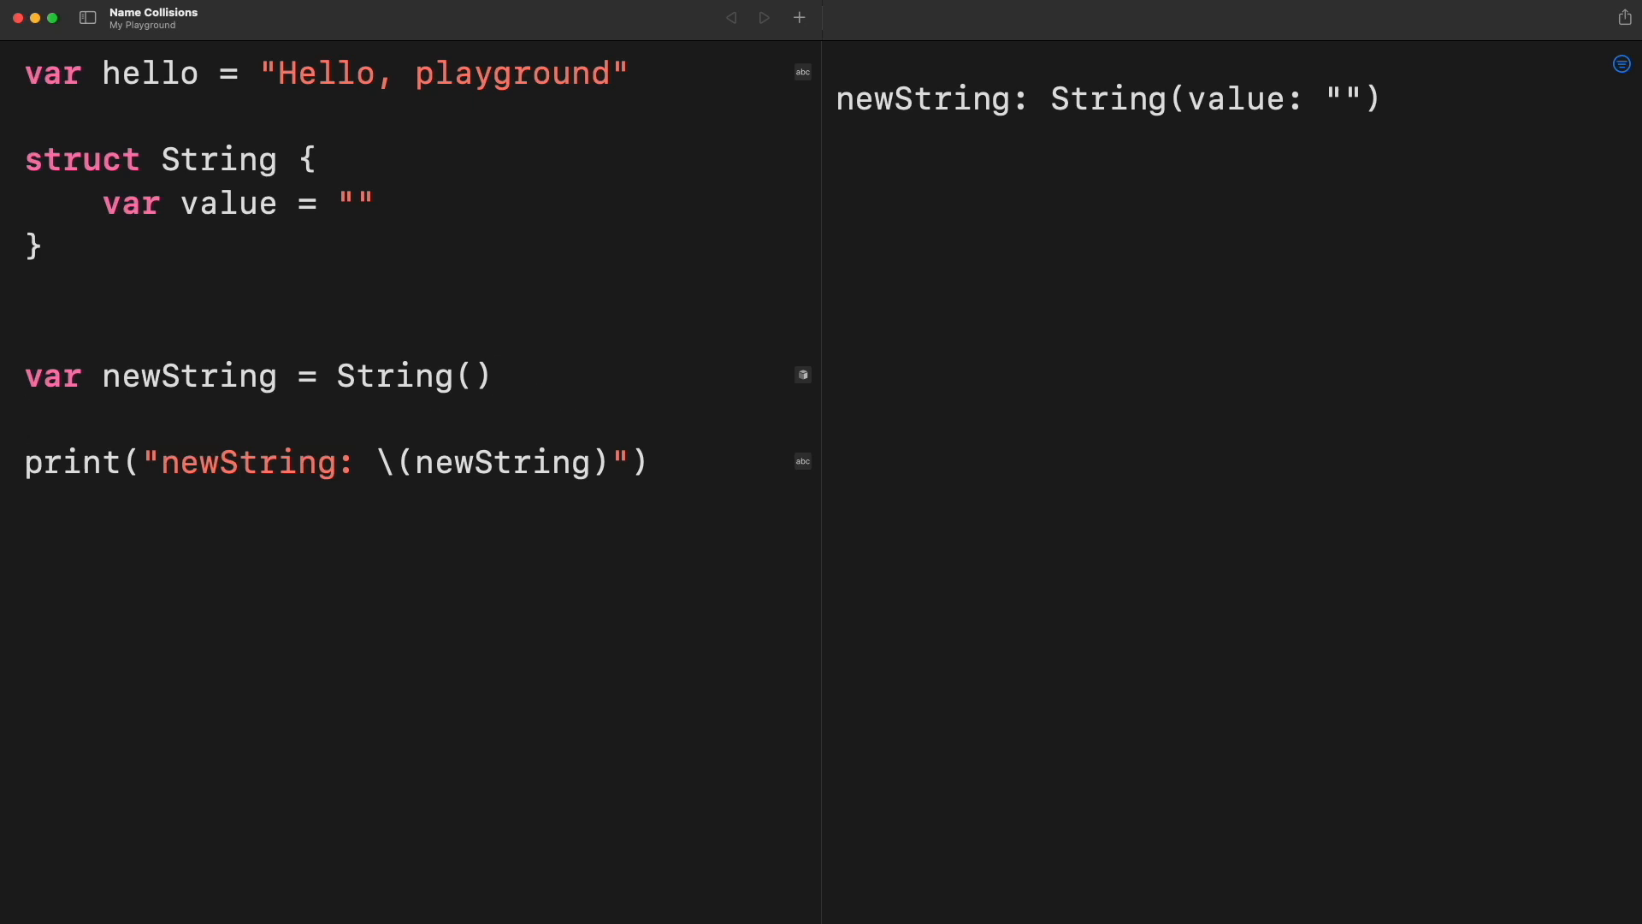
Step: Assign 'hello' to newString, then clear the playground console output
type("newString = hello")
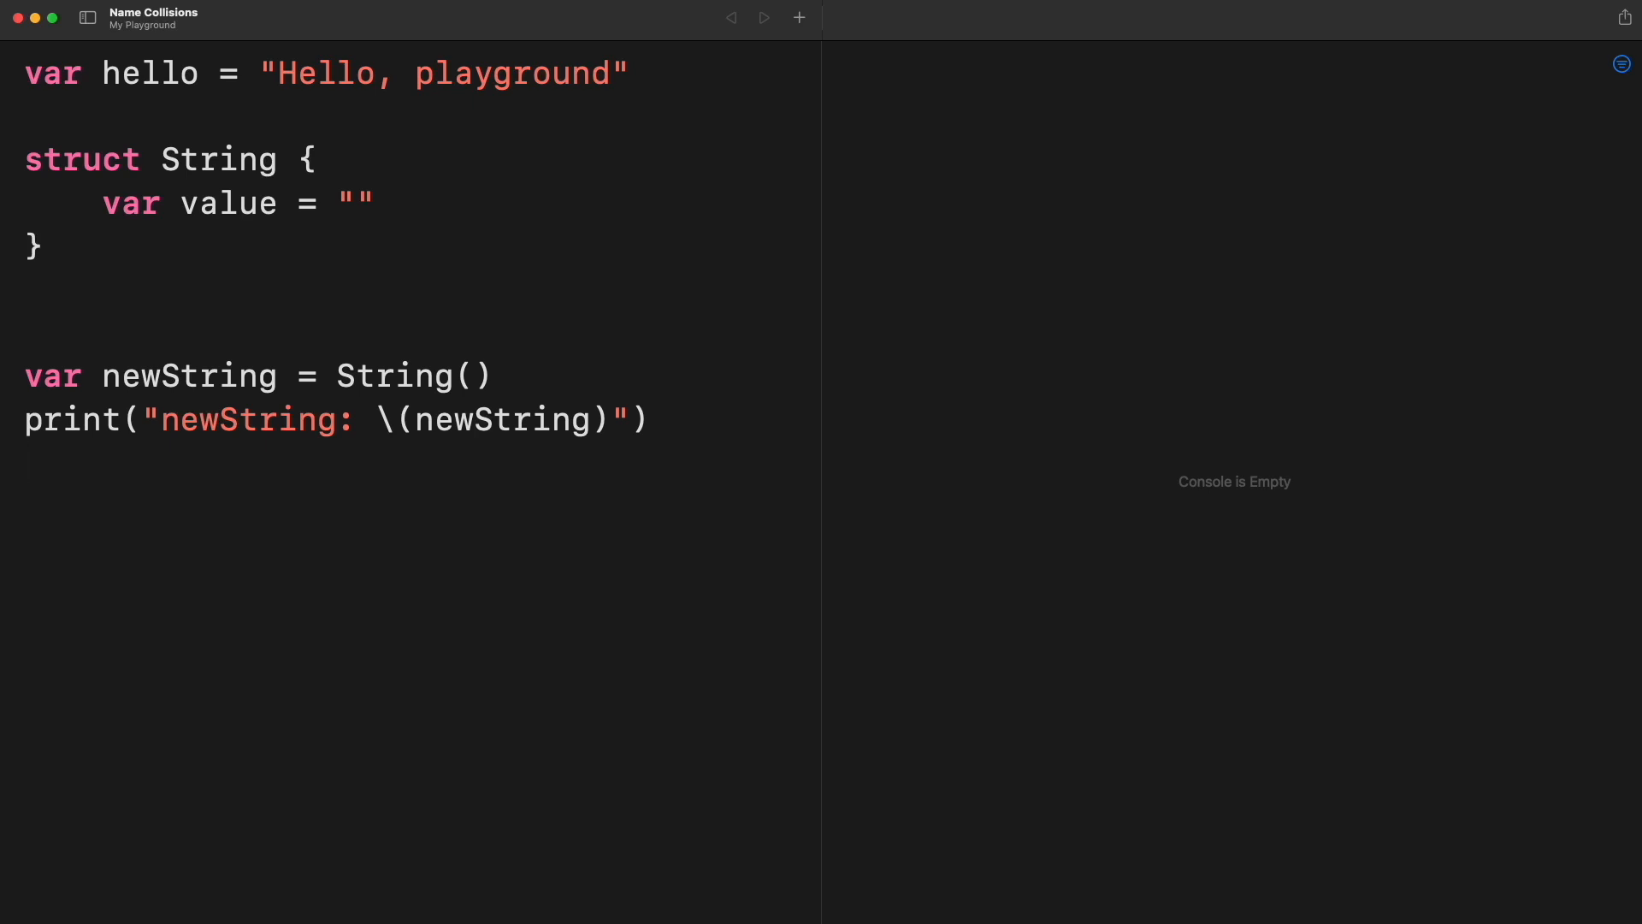
mouse_move(587, 501)
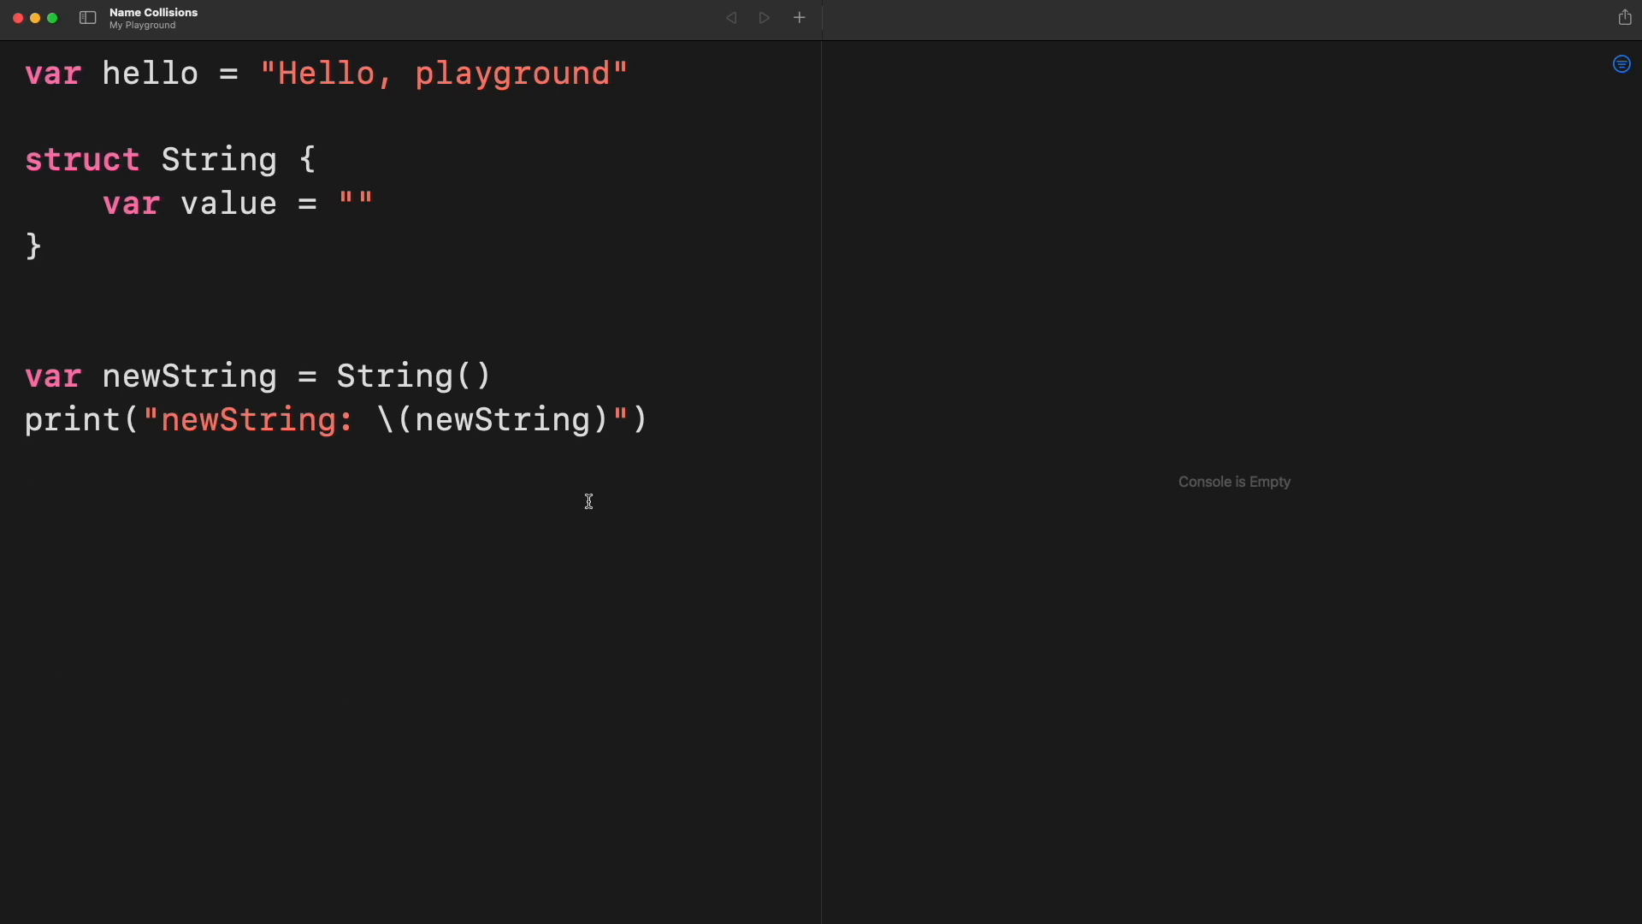
Step: Declare stringA as Swift.String() and stringB as Page_Contents.String()
type("var stringA =")
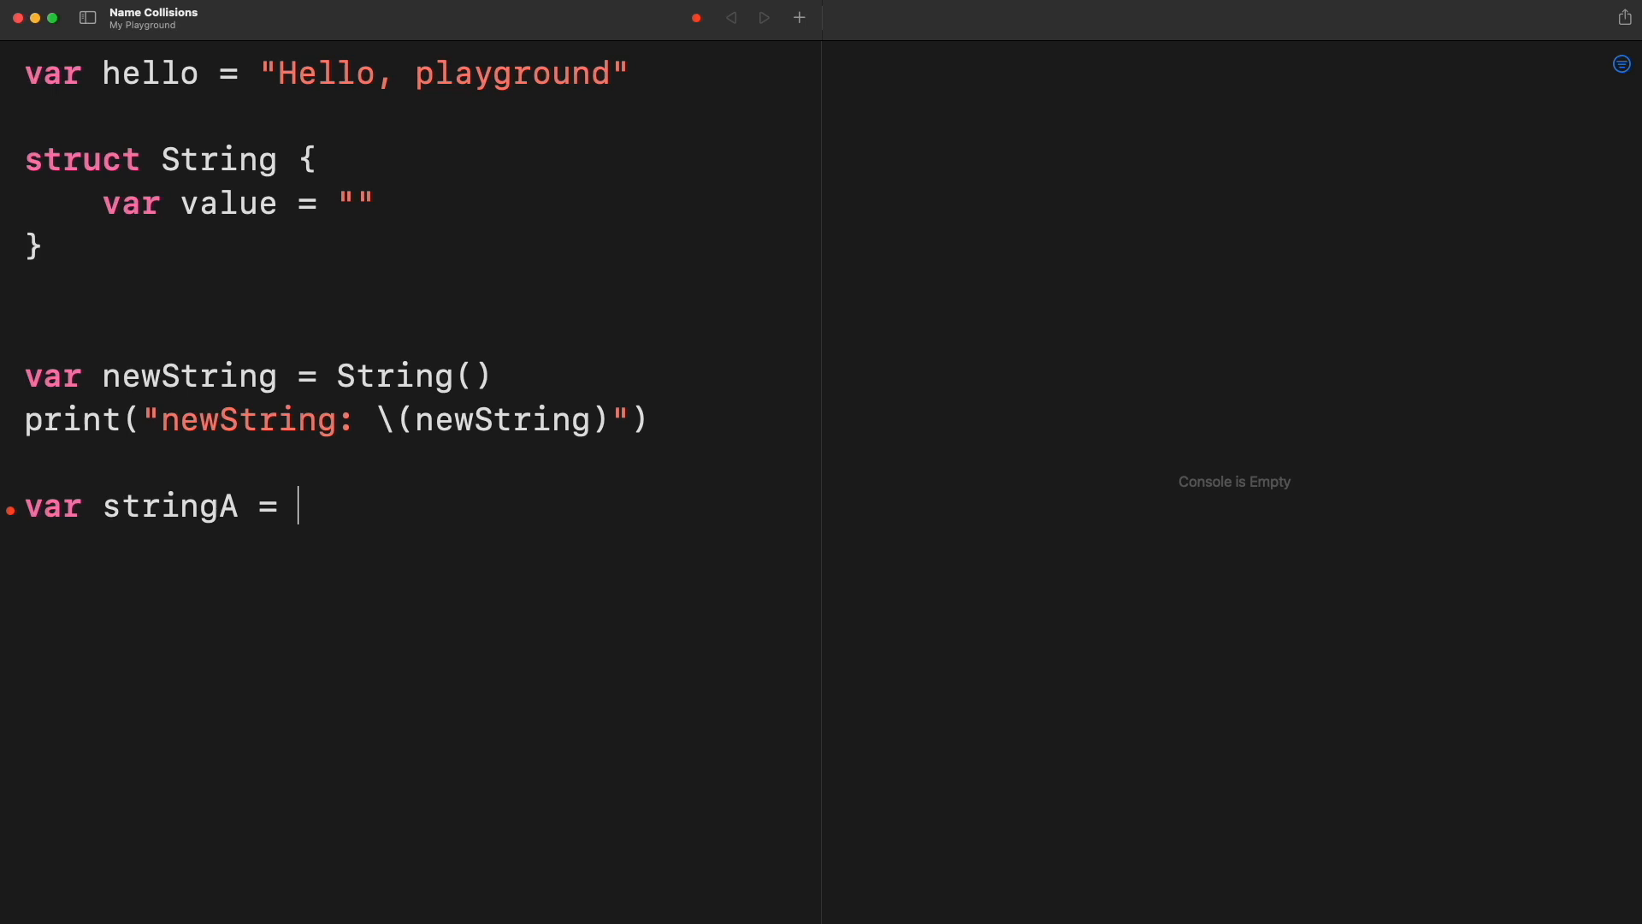
type("Swift.String()")
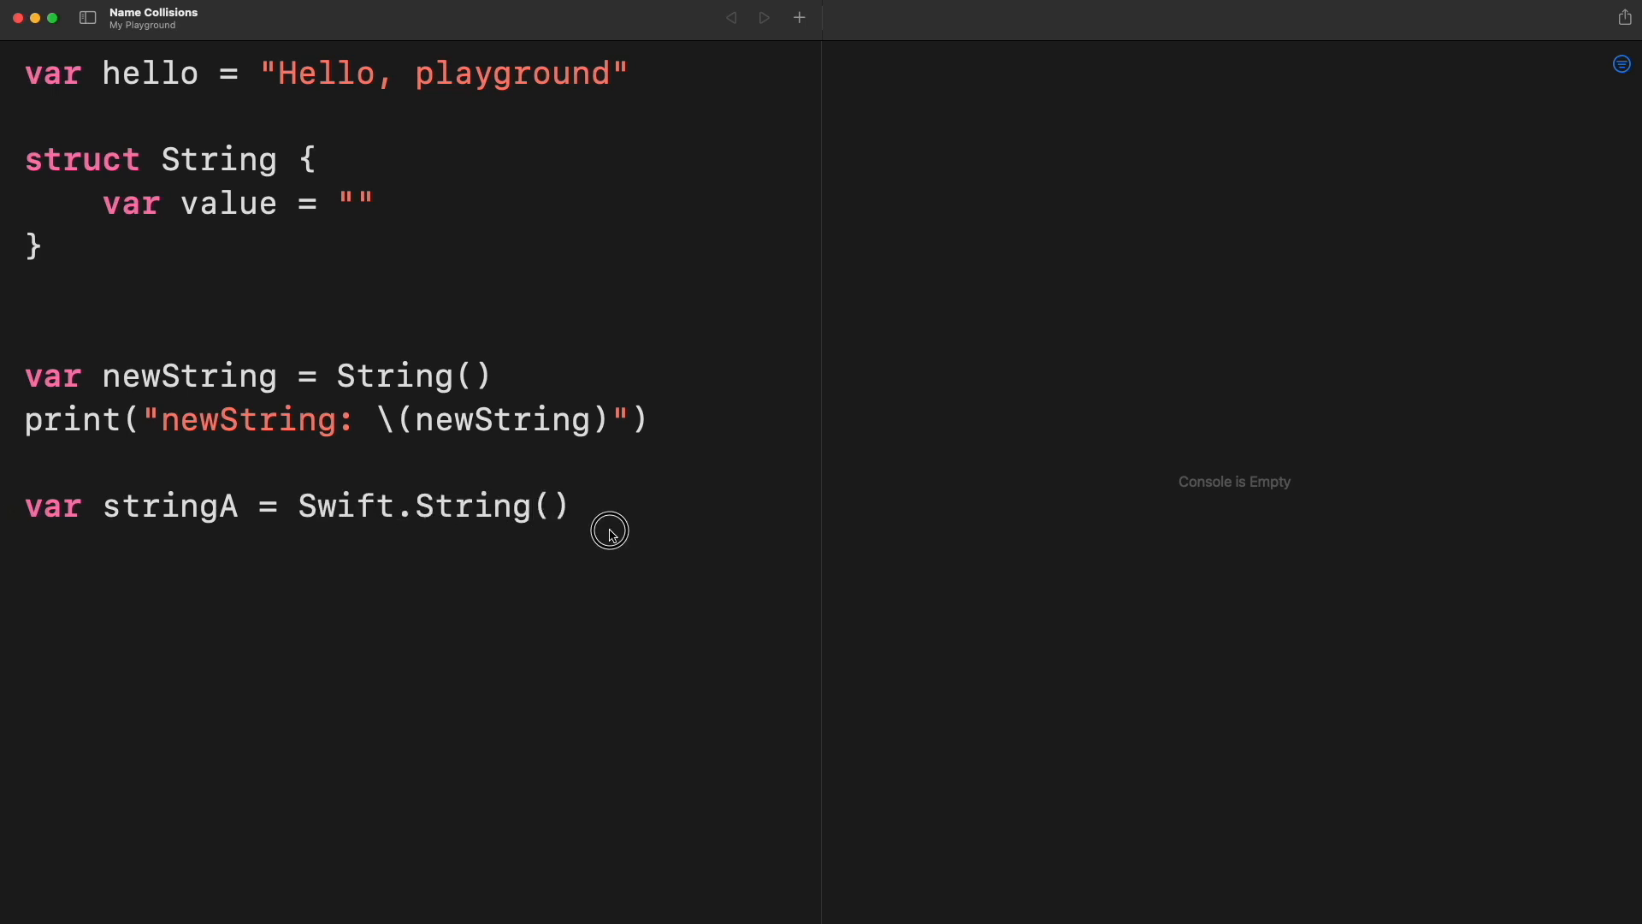
type("var stringB = Page")
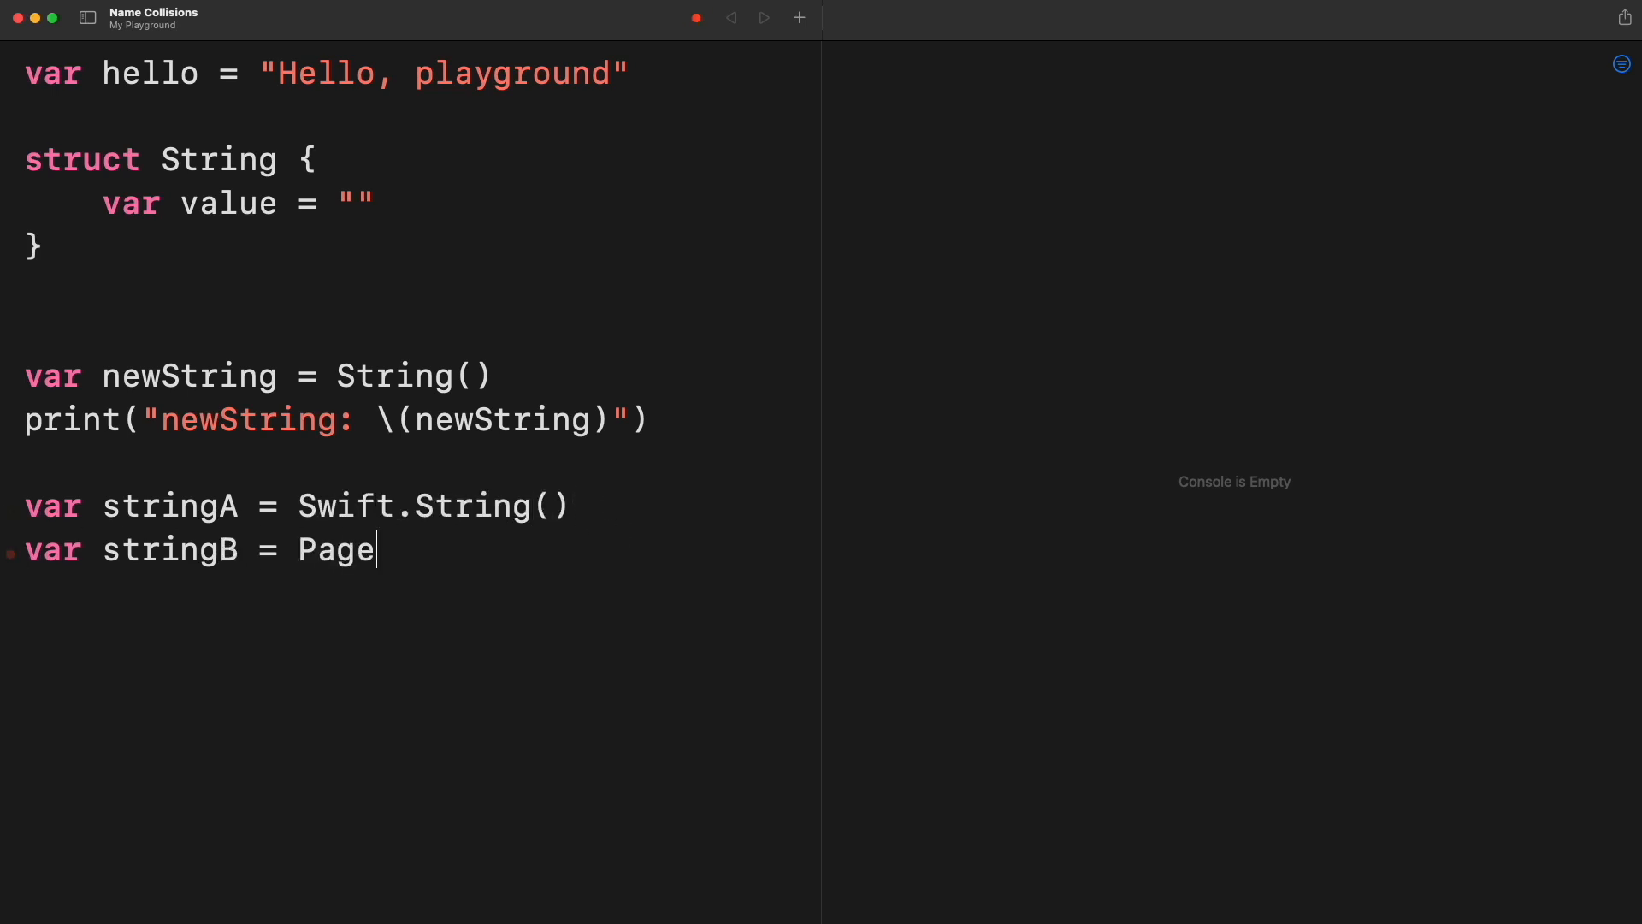
type("_Contents.String()")
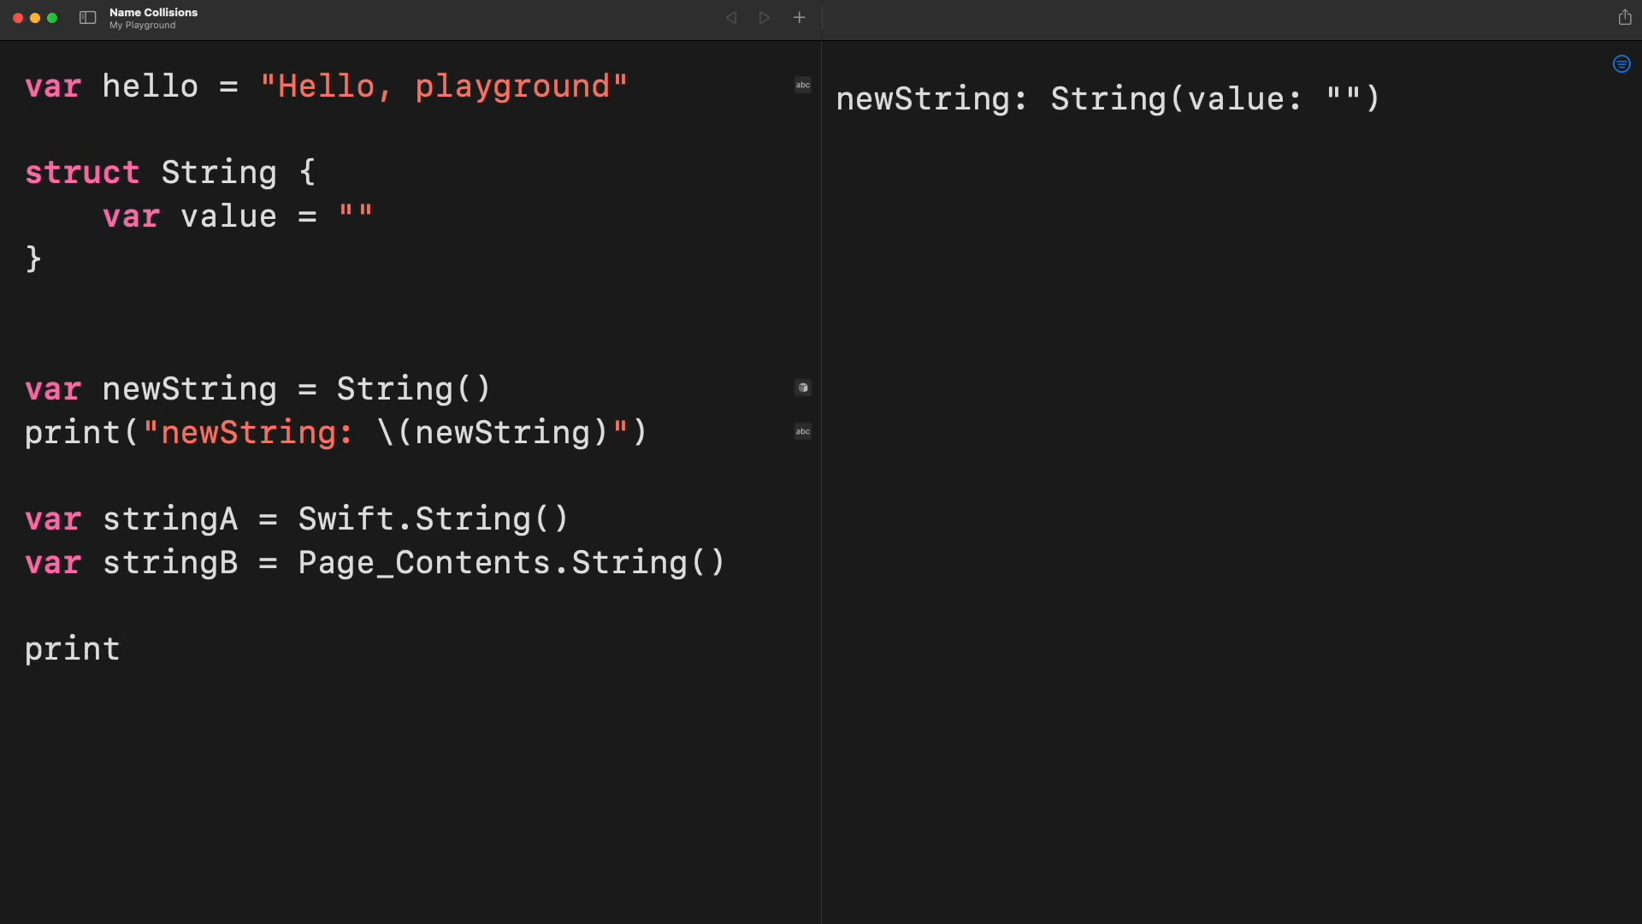
Step: Print "A: \(stringA)" and "B: \(stringB)", then switch to the NameCollisionDemo project
type("(\"A: \\(stringA)\")")
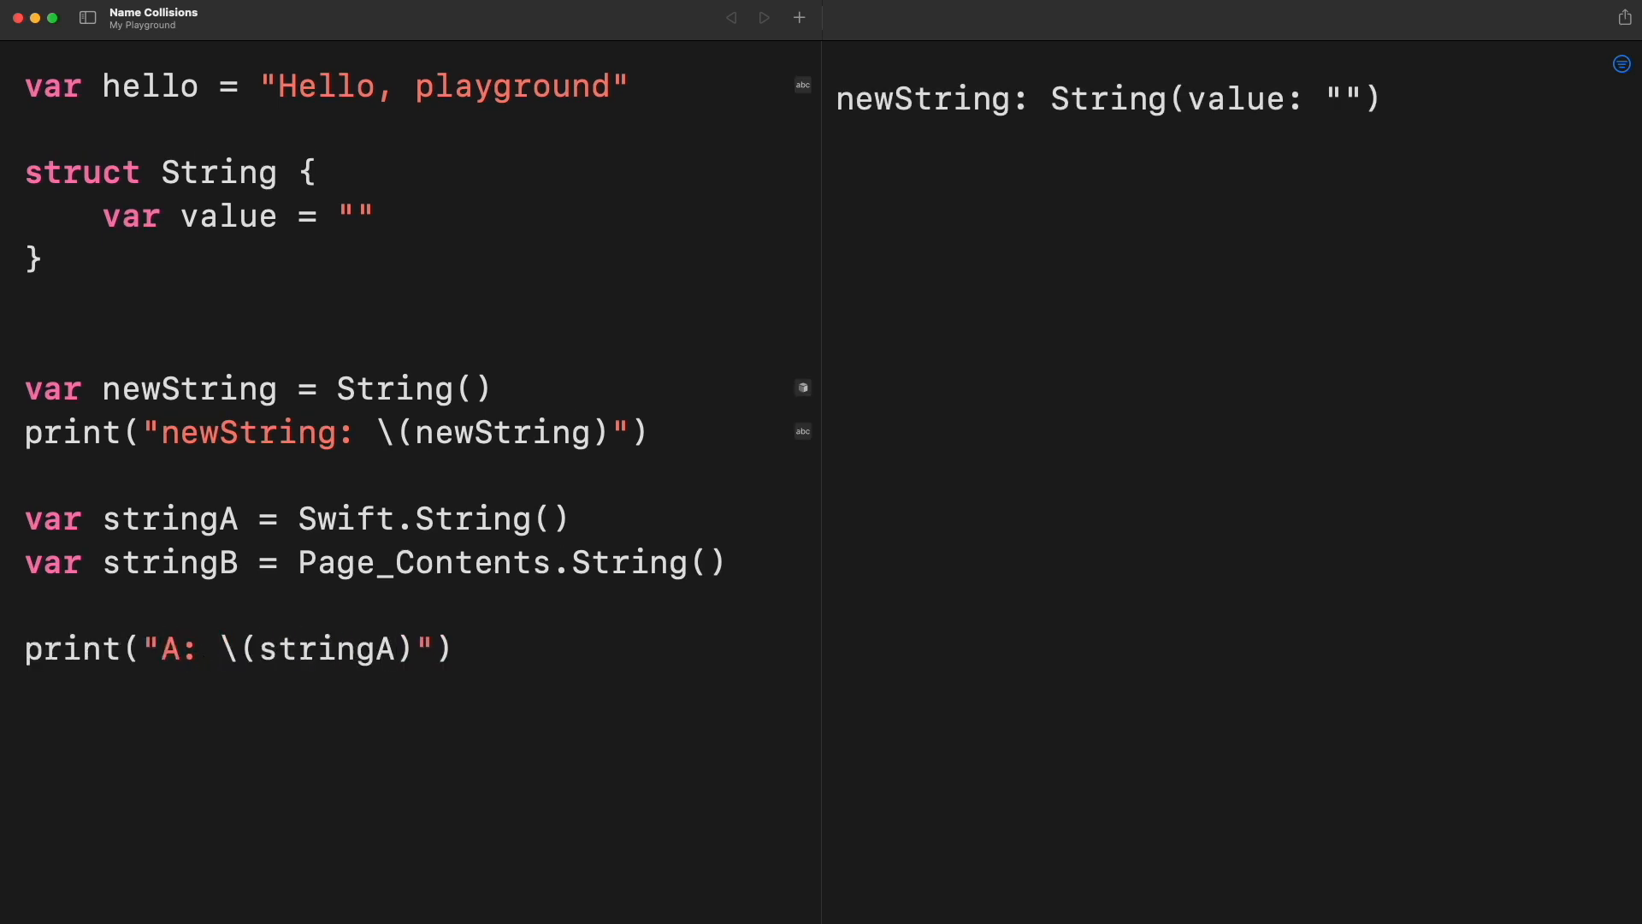
type("print(\"B: \")")
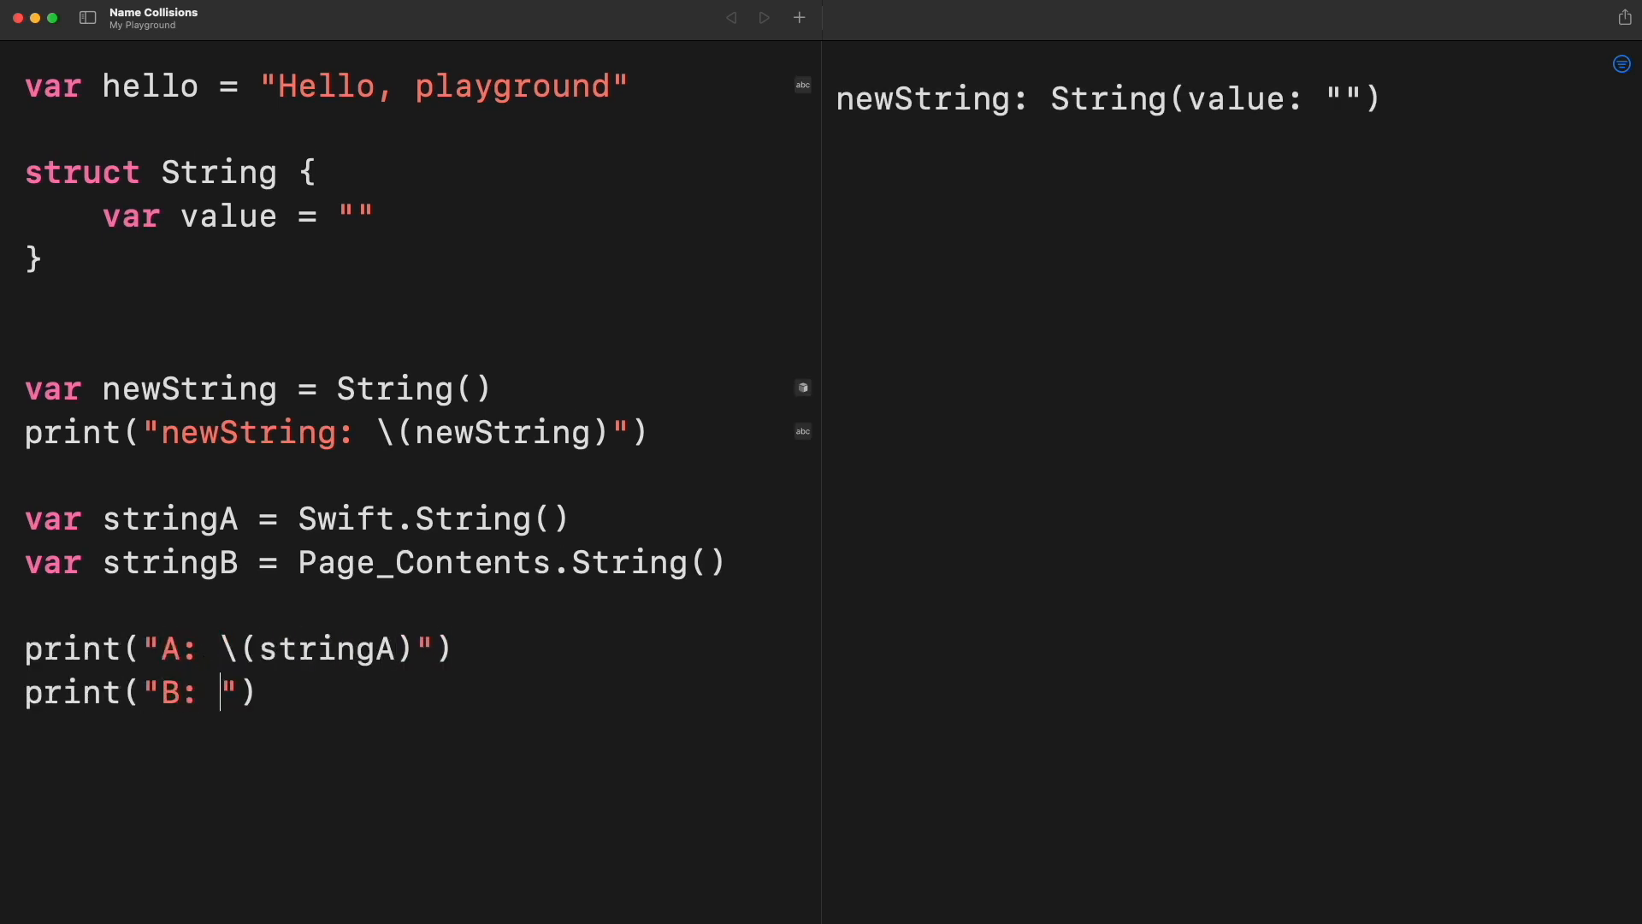
type("\\(stringB)")
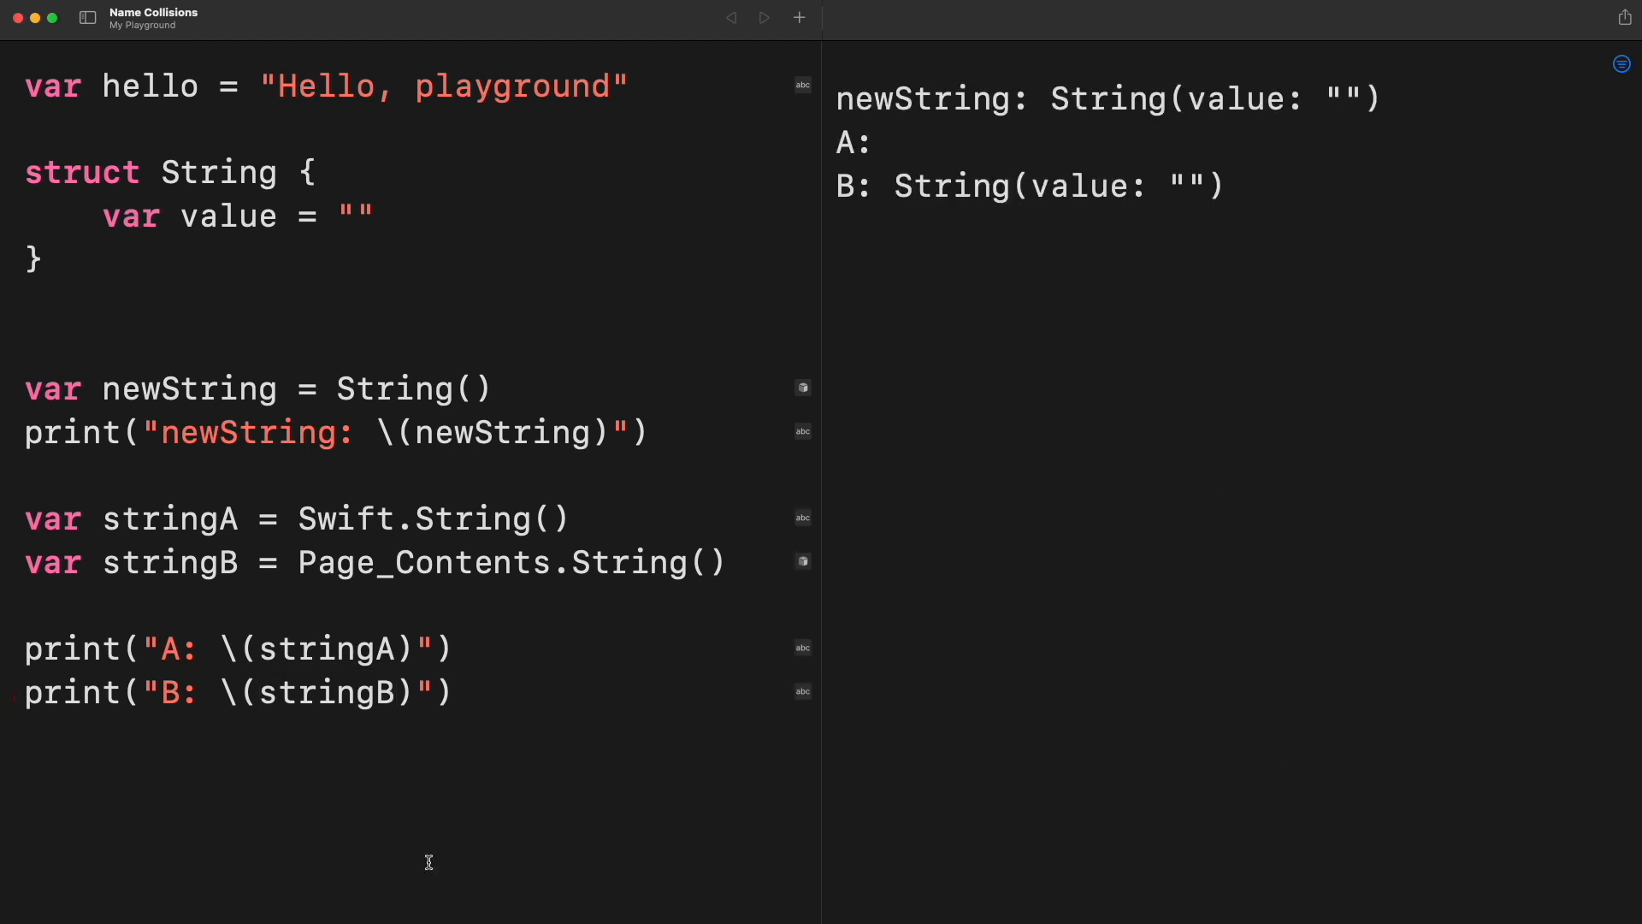
left_click(452, 693)
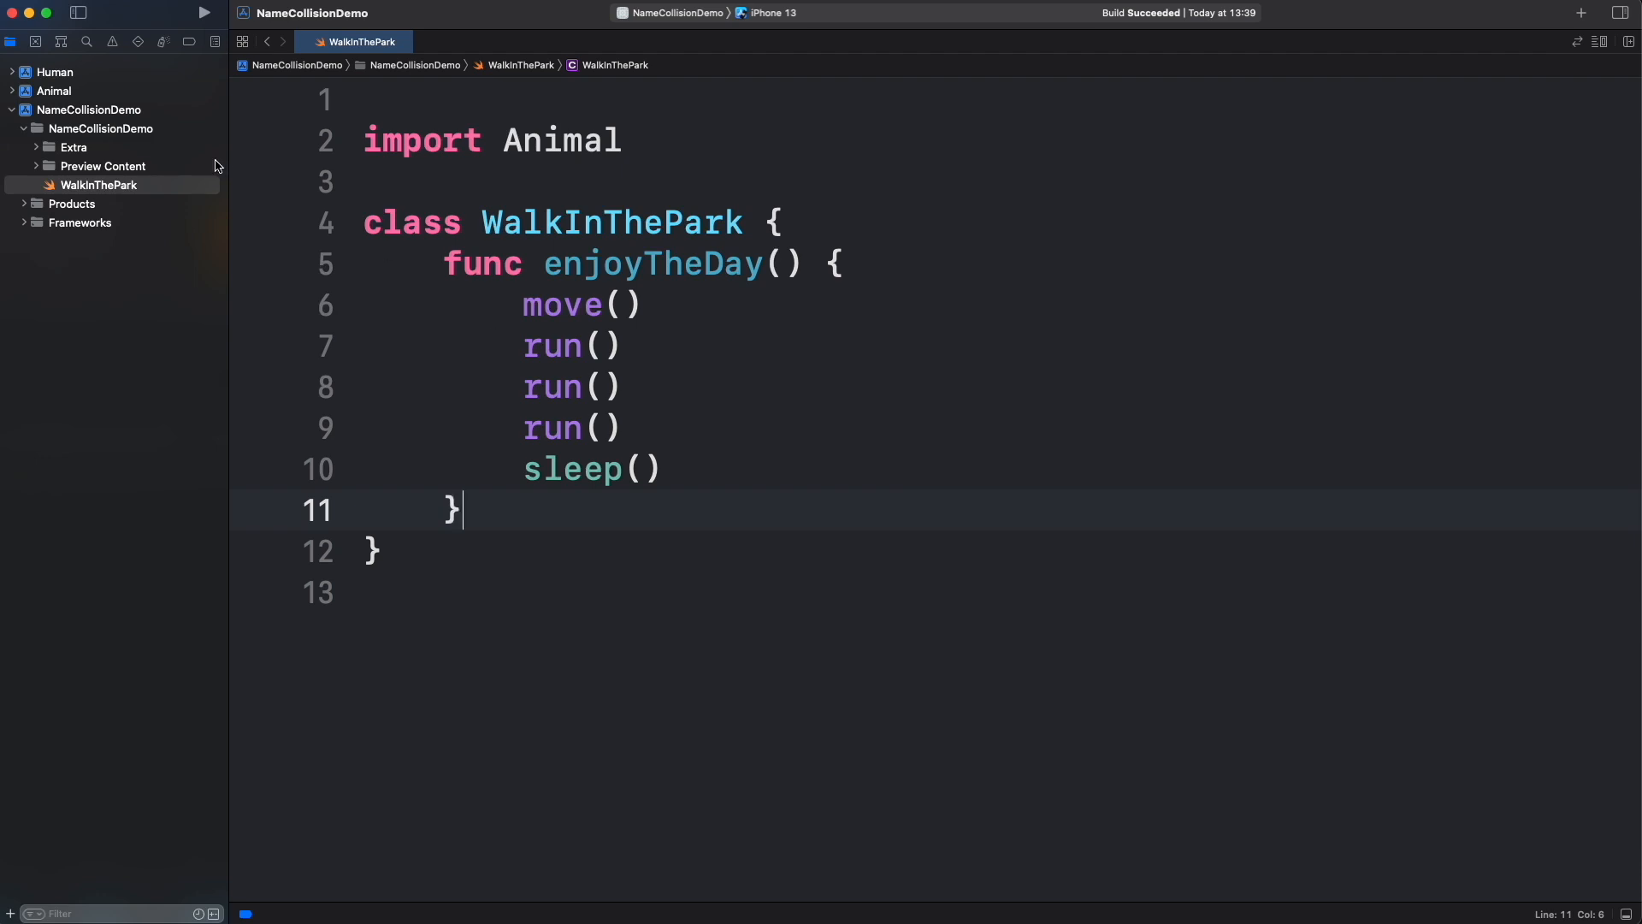
Step: Inspect Dog.swift in the Animal module with its move, run and sleep functions, then return to WalkInThePark
left_click(12, 91)
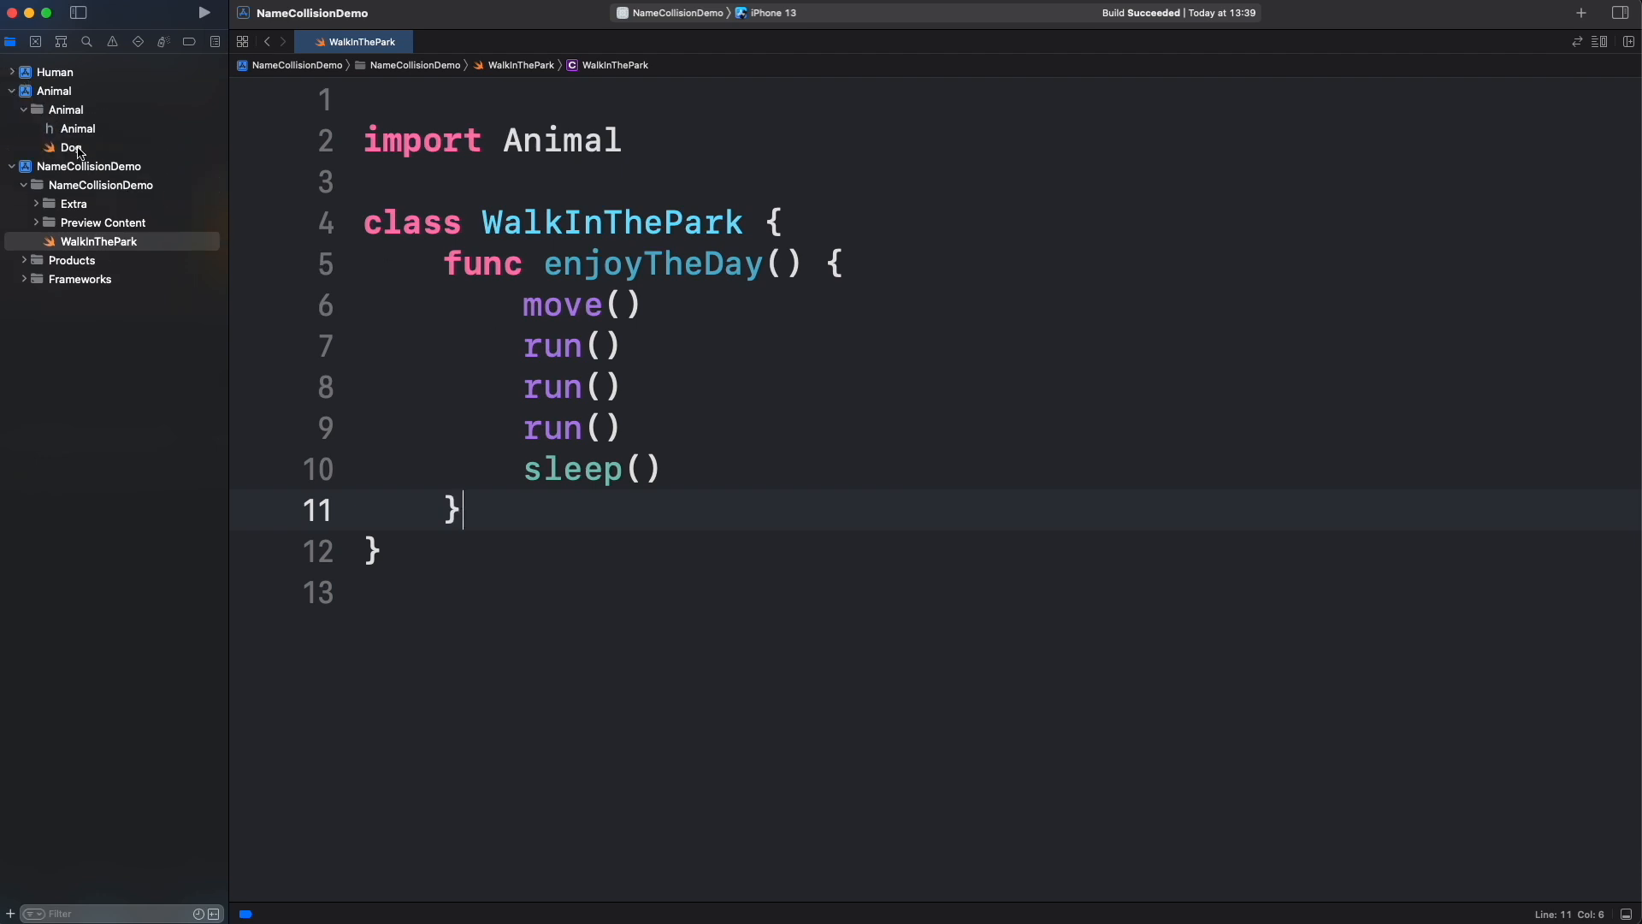
left_click(72, 147)
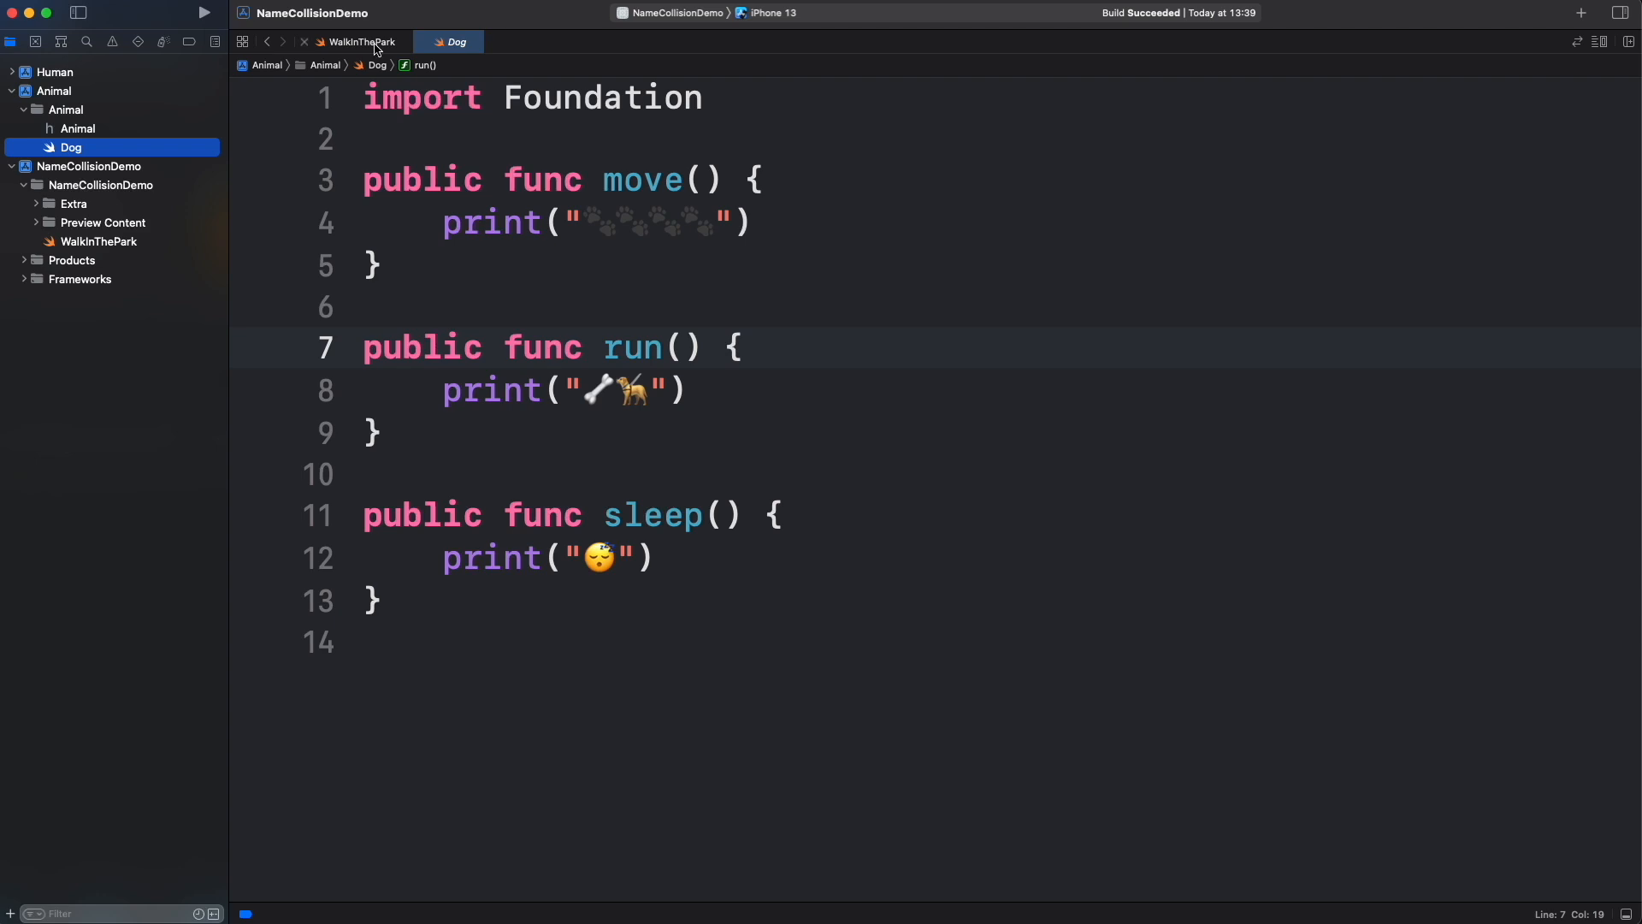
left_click(356, 41)
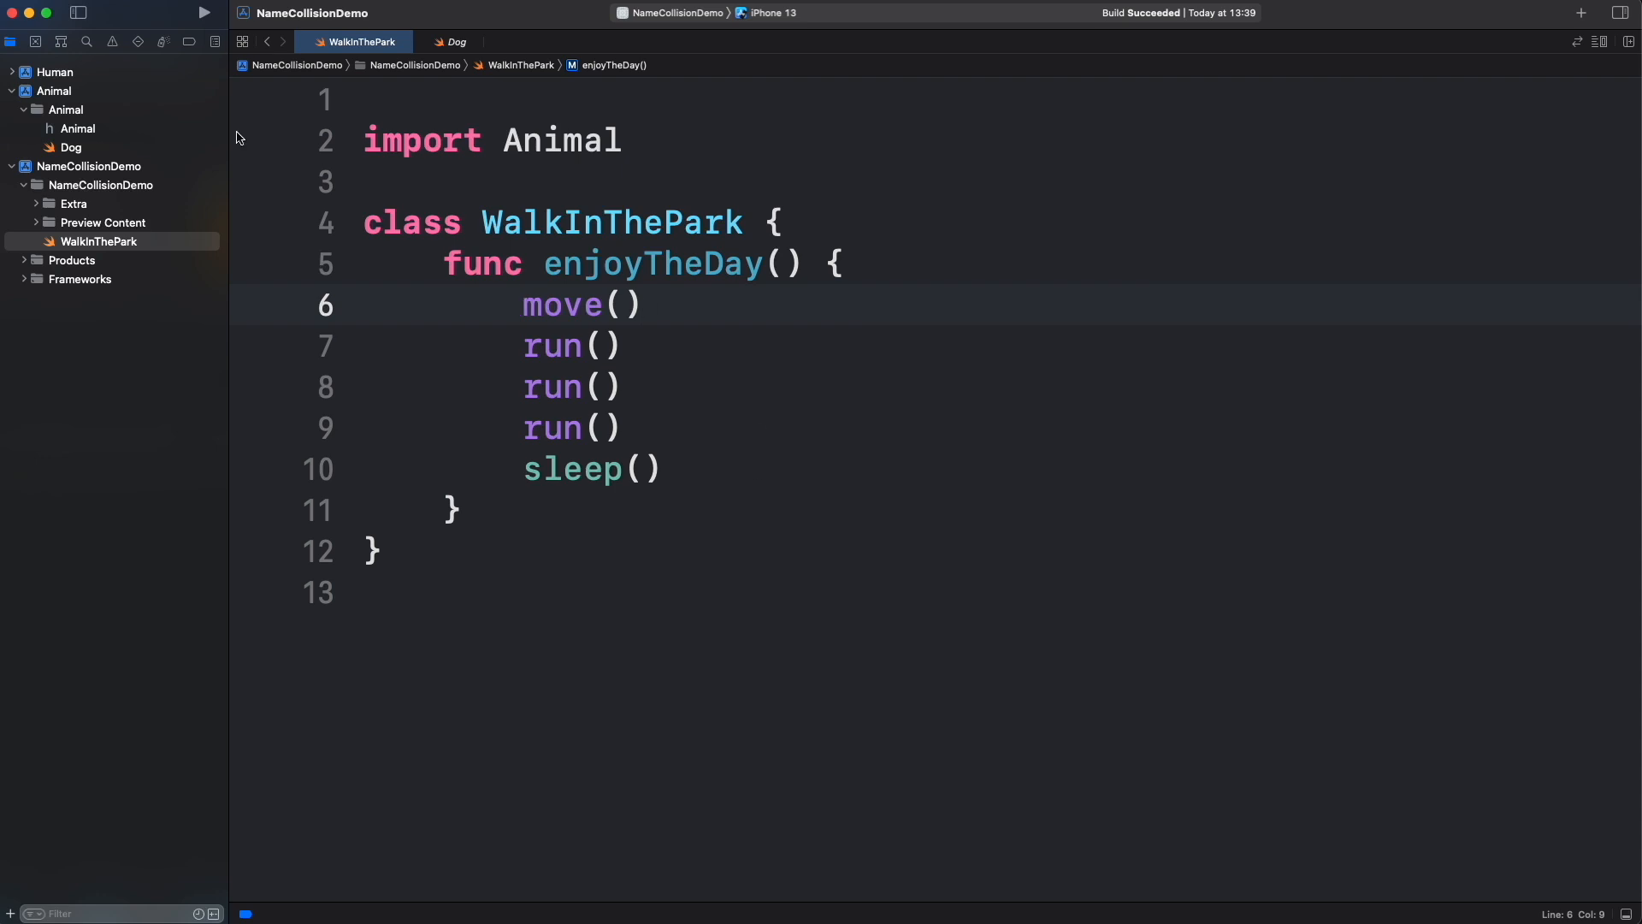
left_click(12, 72)
type("import Human")
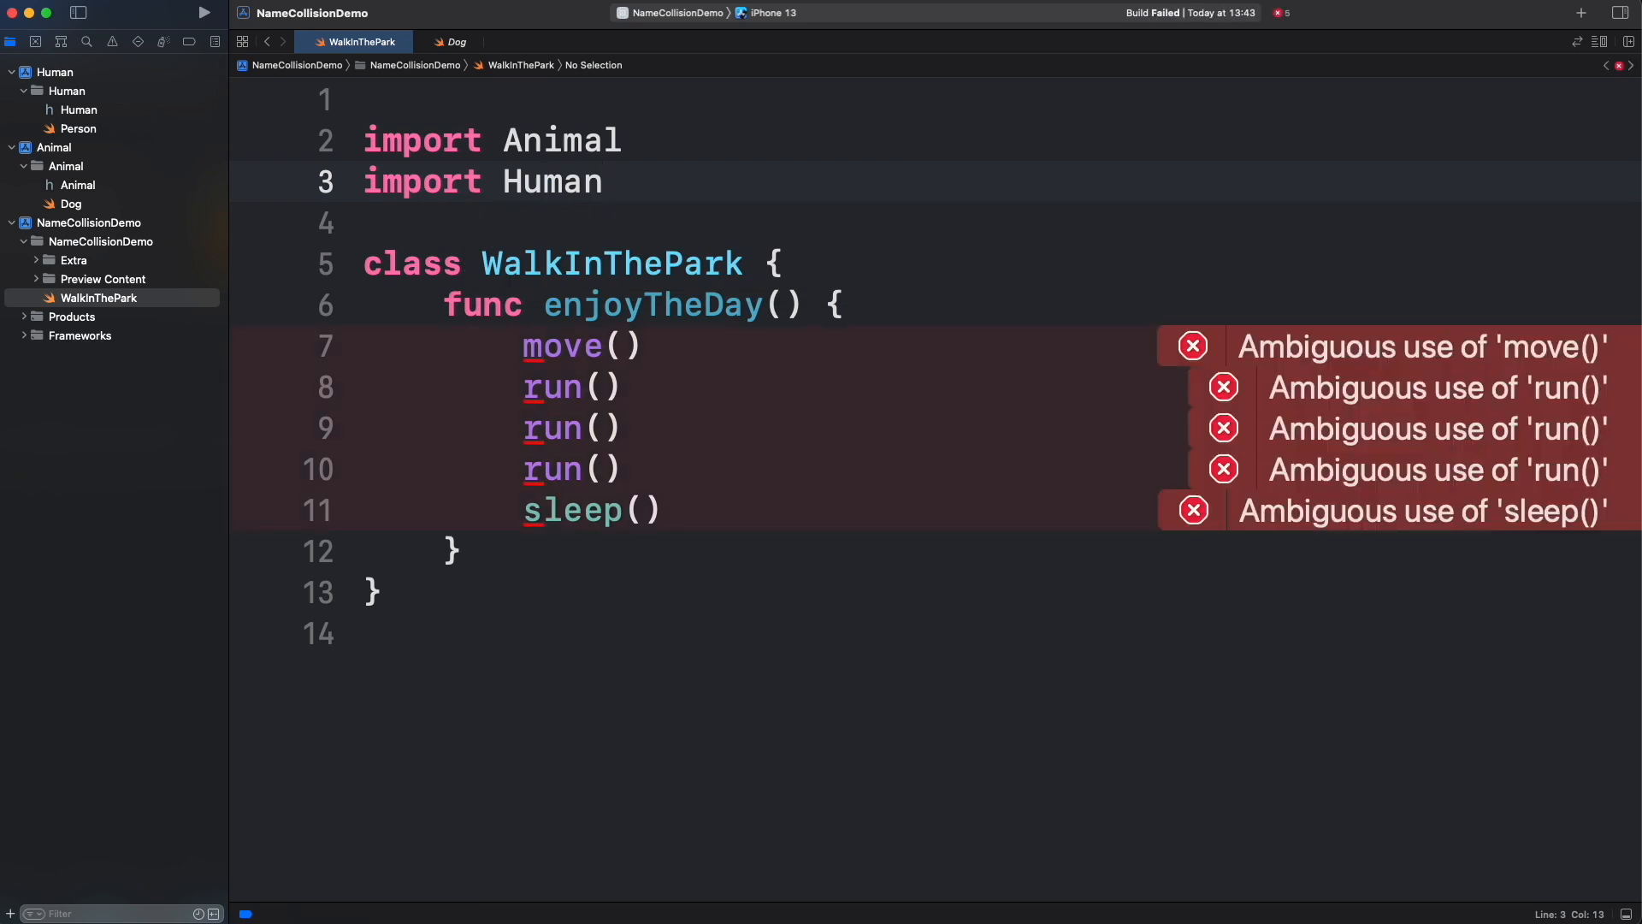
Step: Add 'import Human' under 'import Animal', view Person.swift, then return to WalkInThePark to fix the ambiguous calls
left_click(605, 181)
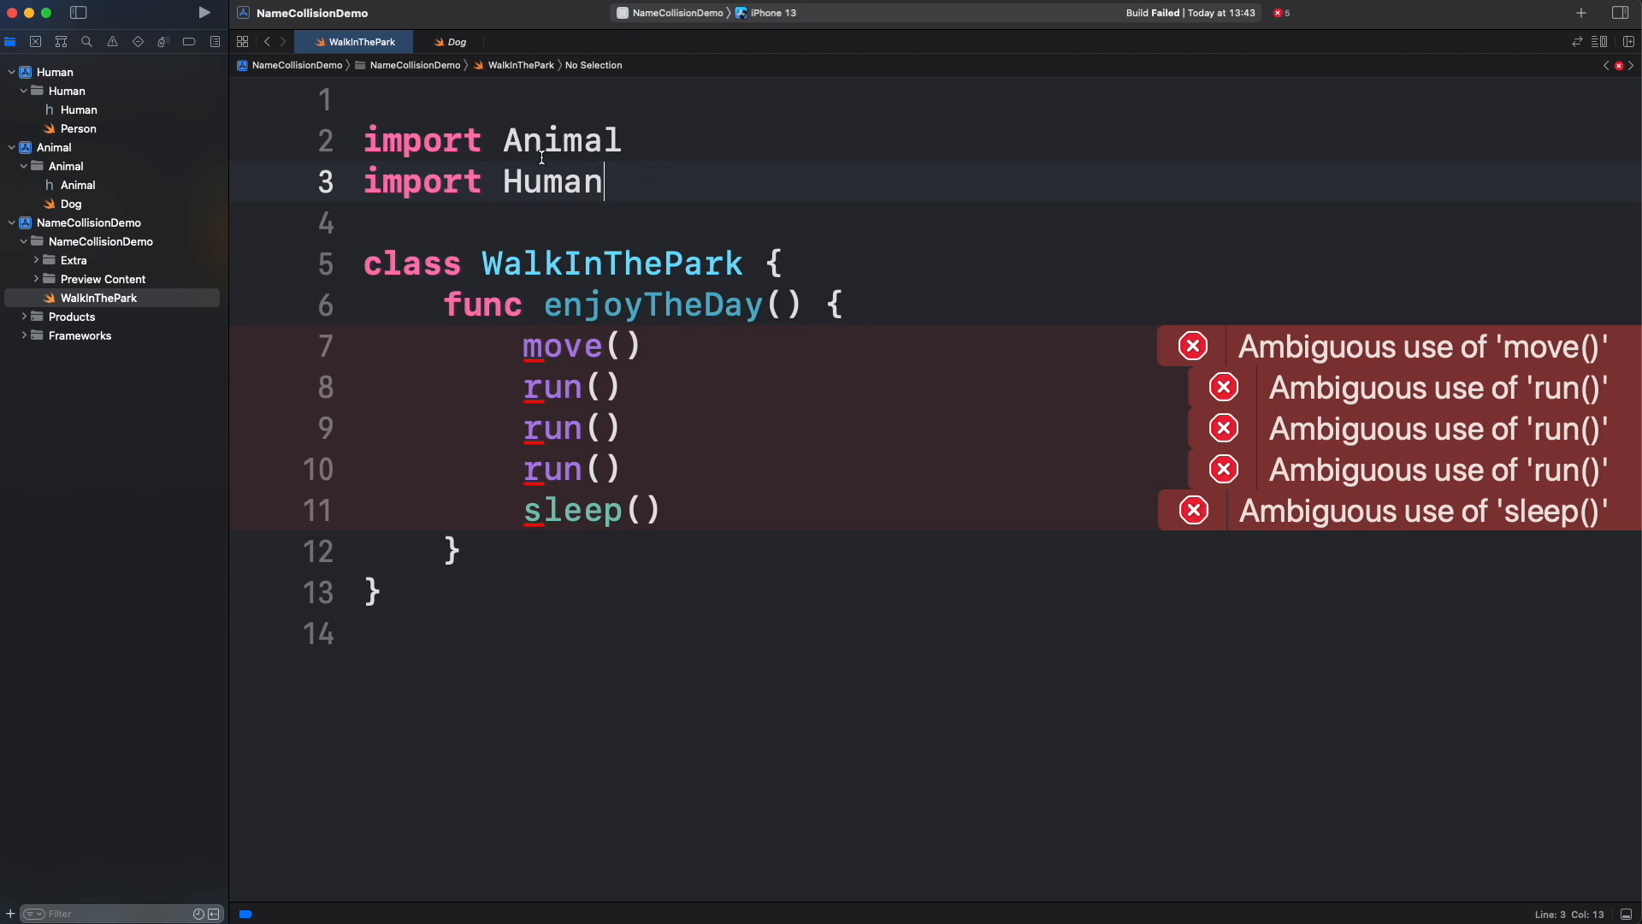
left_click(77, 128)
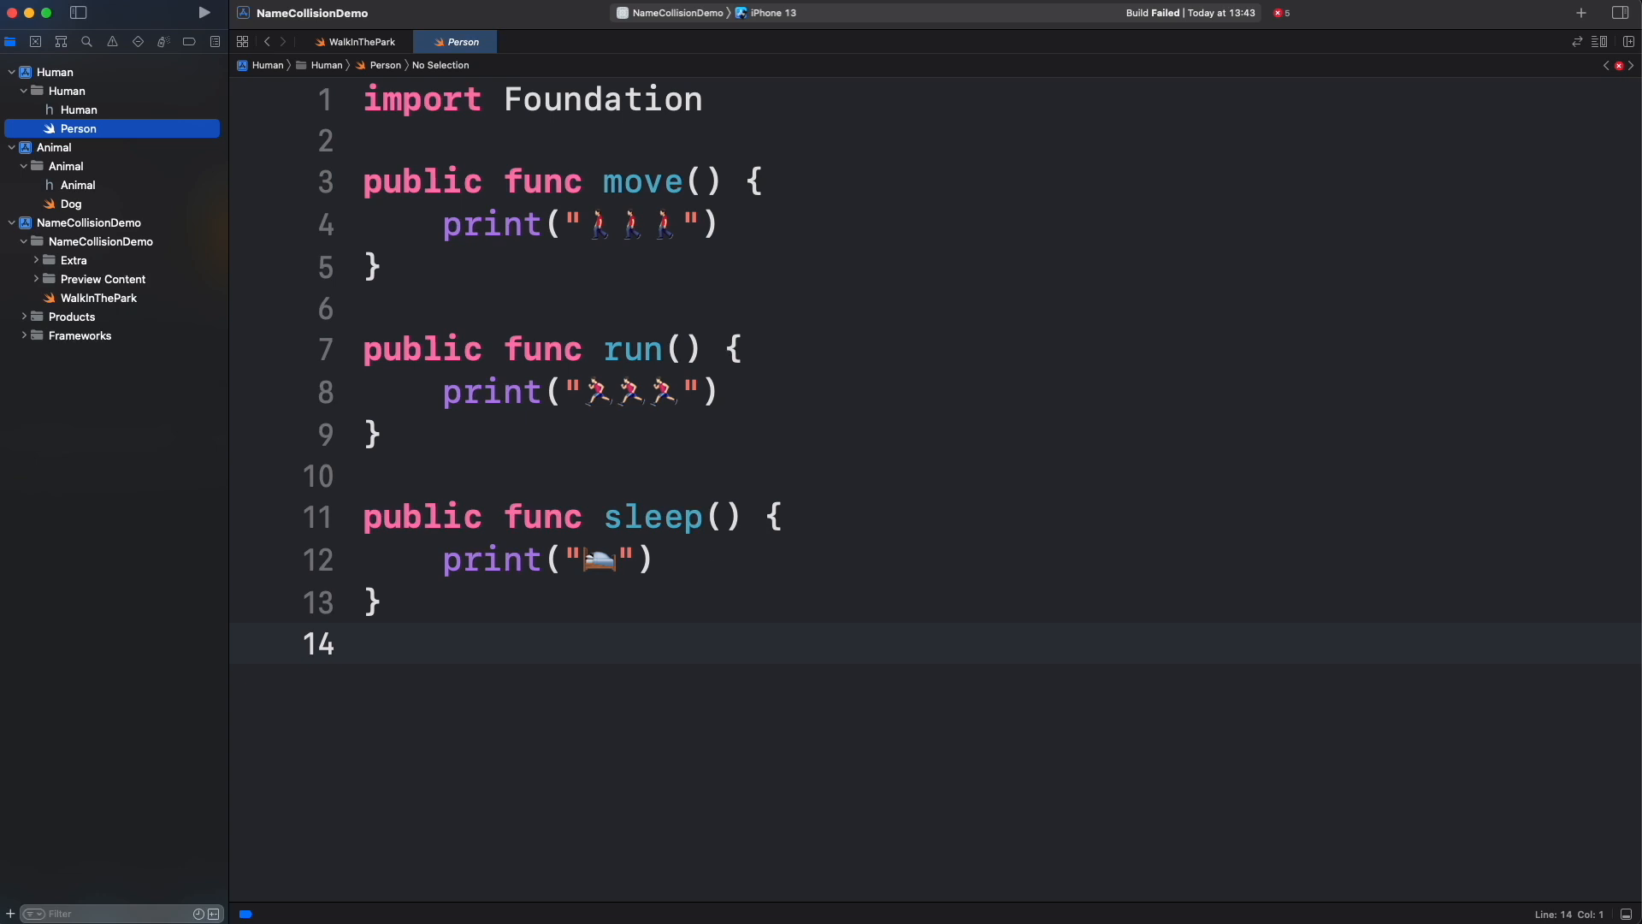
left_click(363, 41)
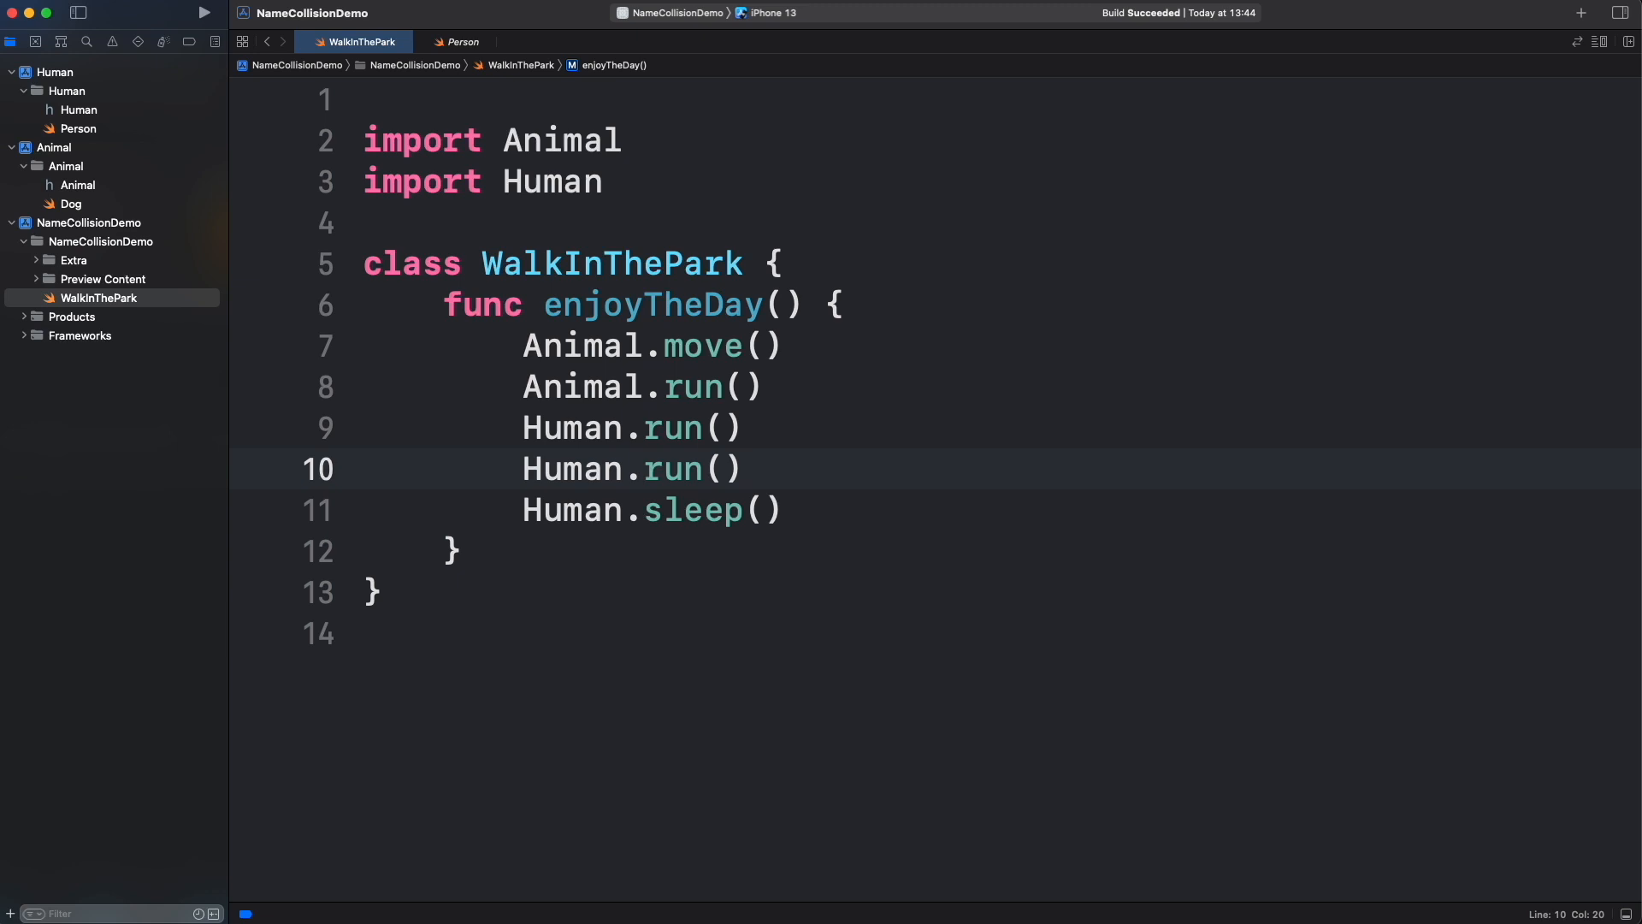
Step: Replace the module imports with 'import func Animal.run' and 'import func Animal.sleep'
type("func Animal.run")
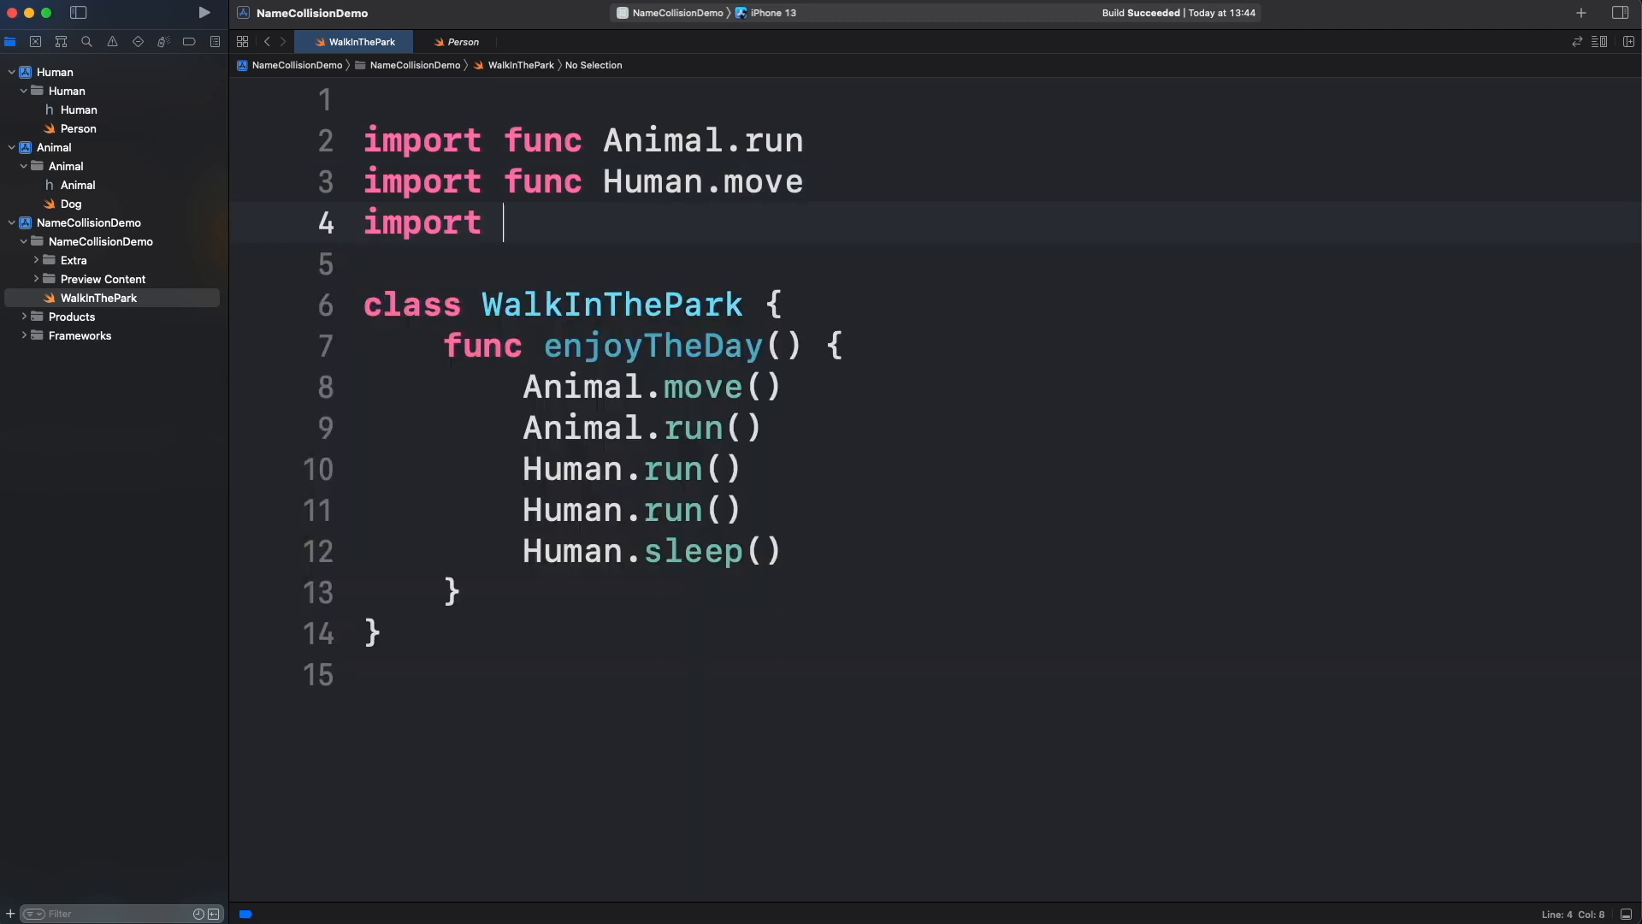
type("func Animal.sleep")
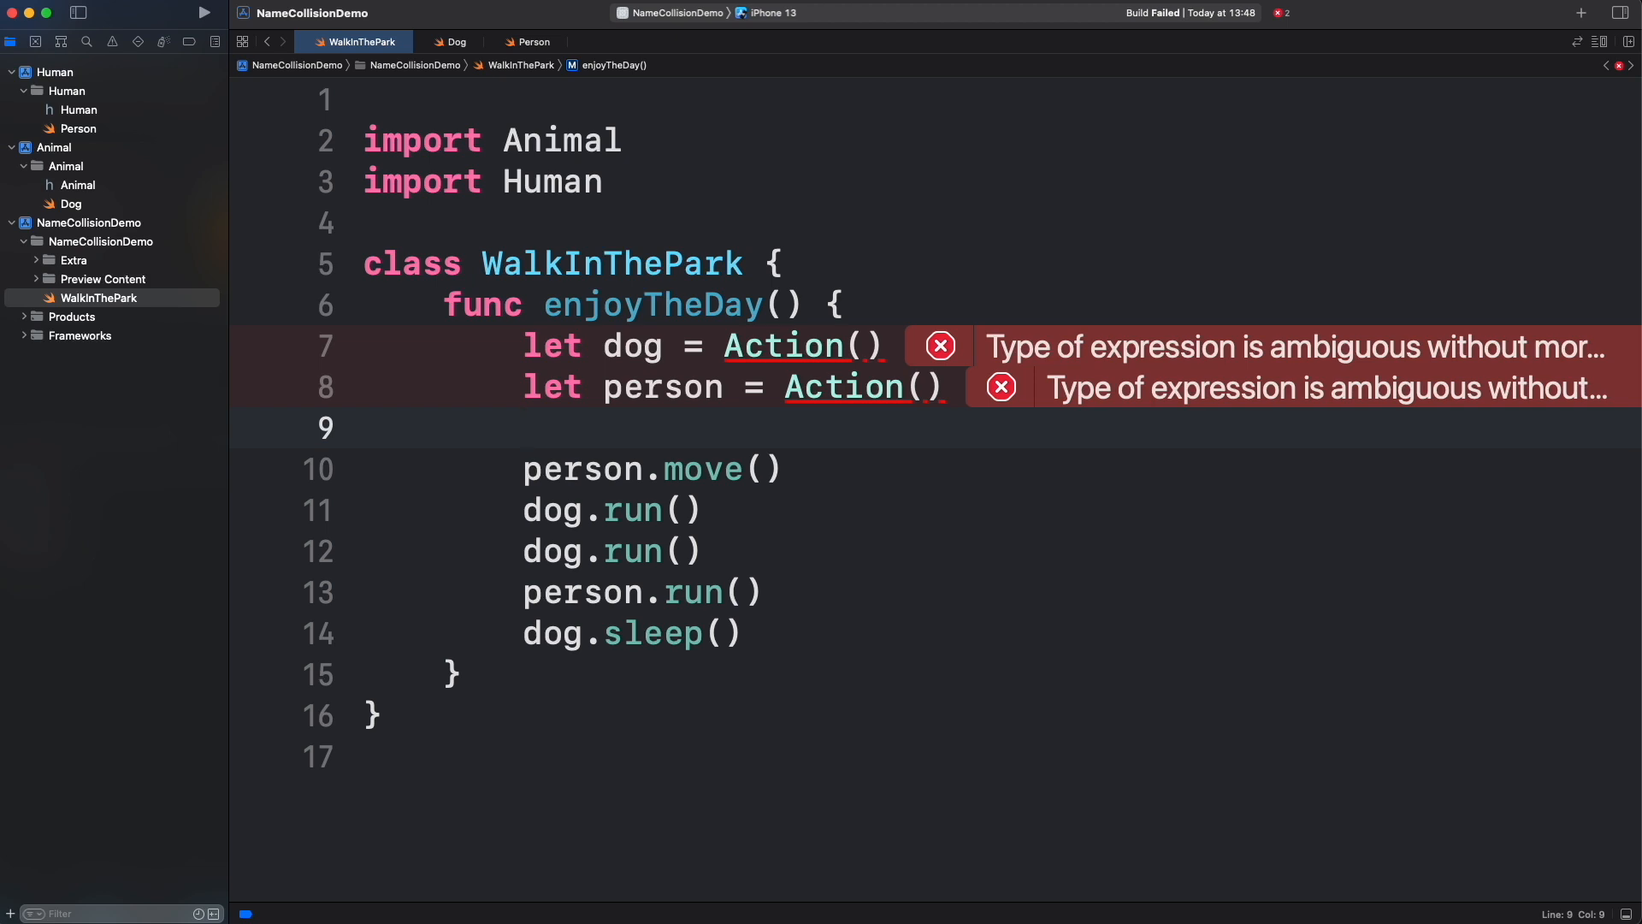
Step: Define 'typealias DogAction = Animal.Action' above the class and use it to create dog
left_click(523, 427)
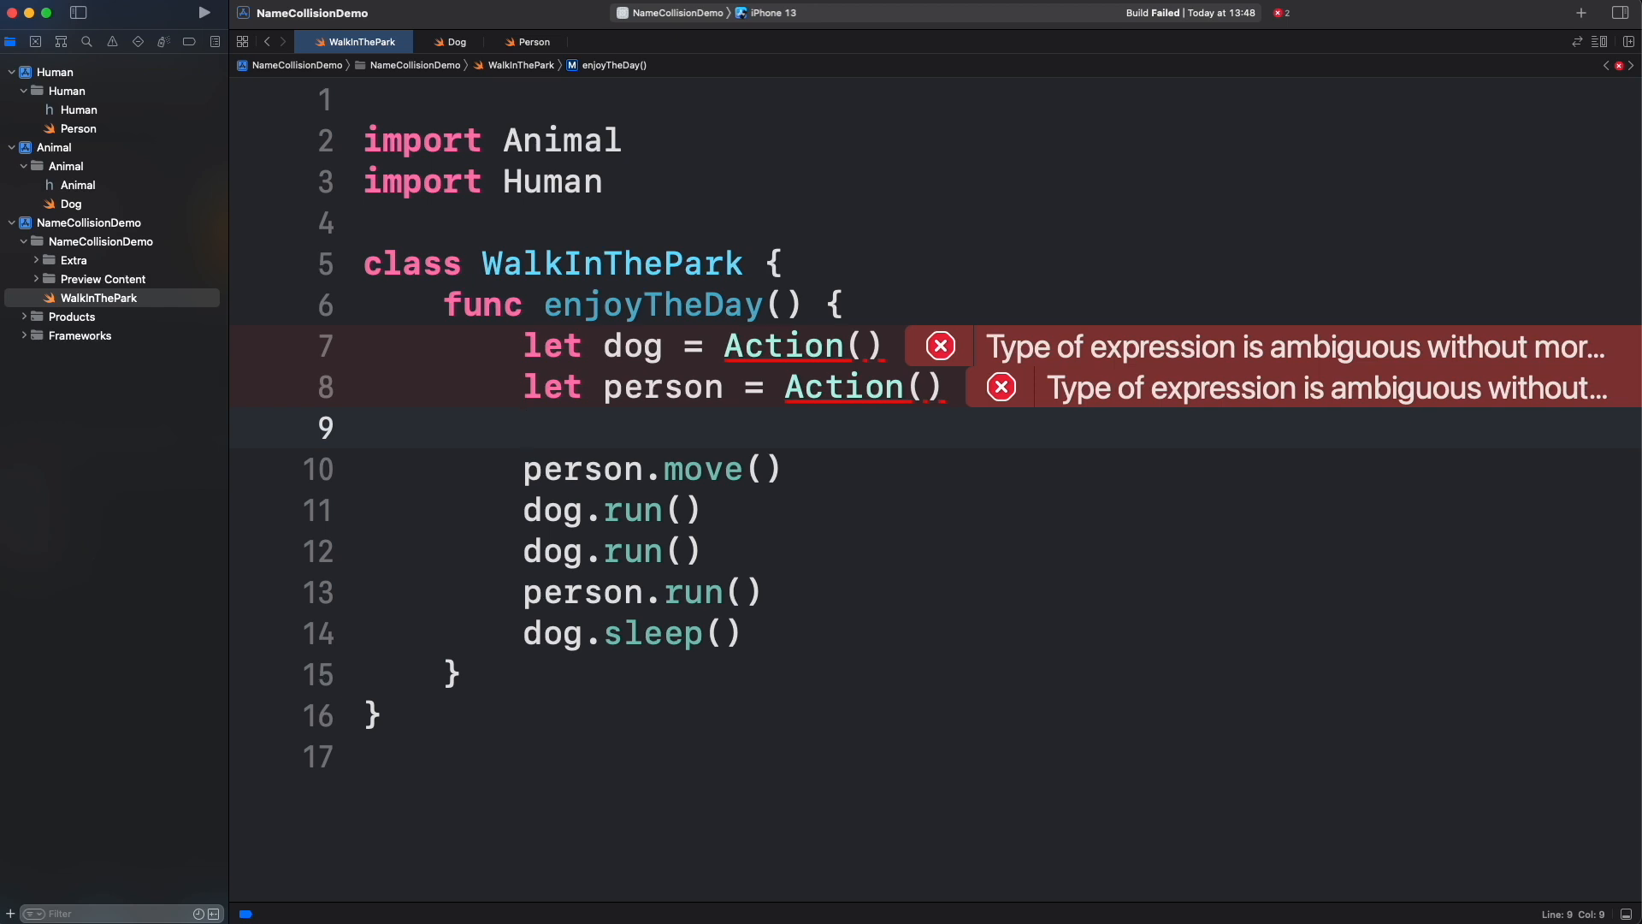
type("typealias DogAction =")
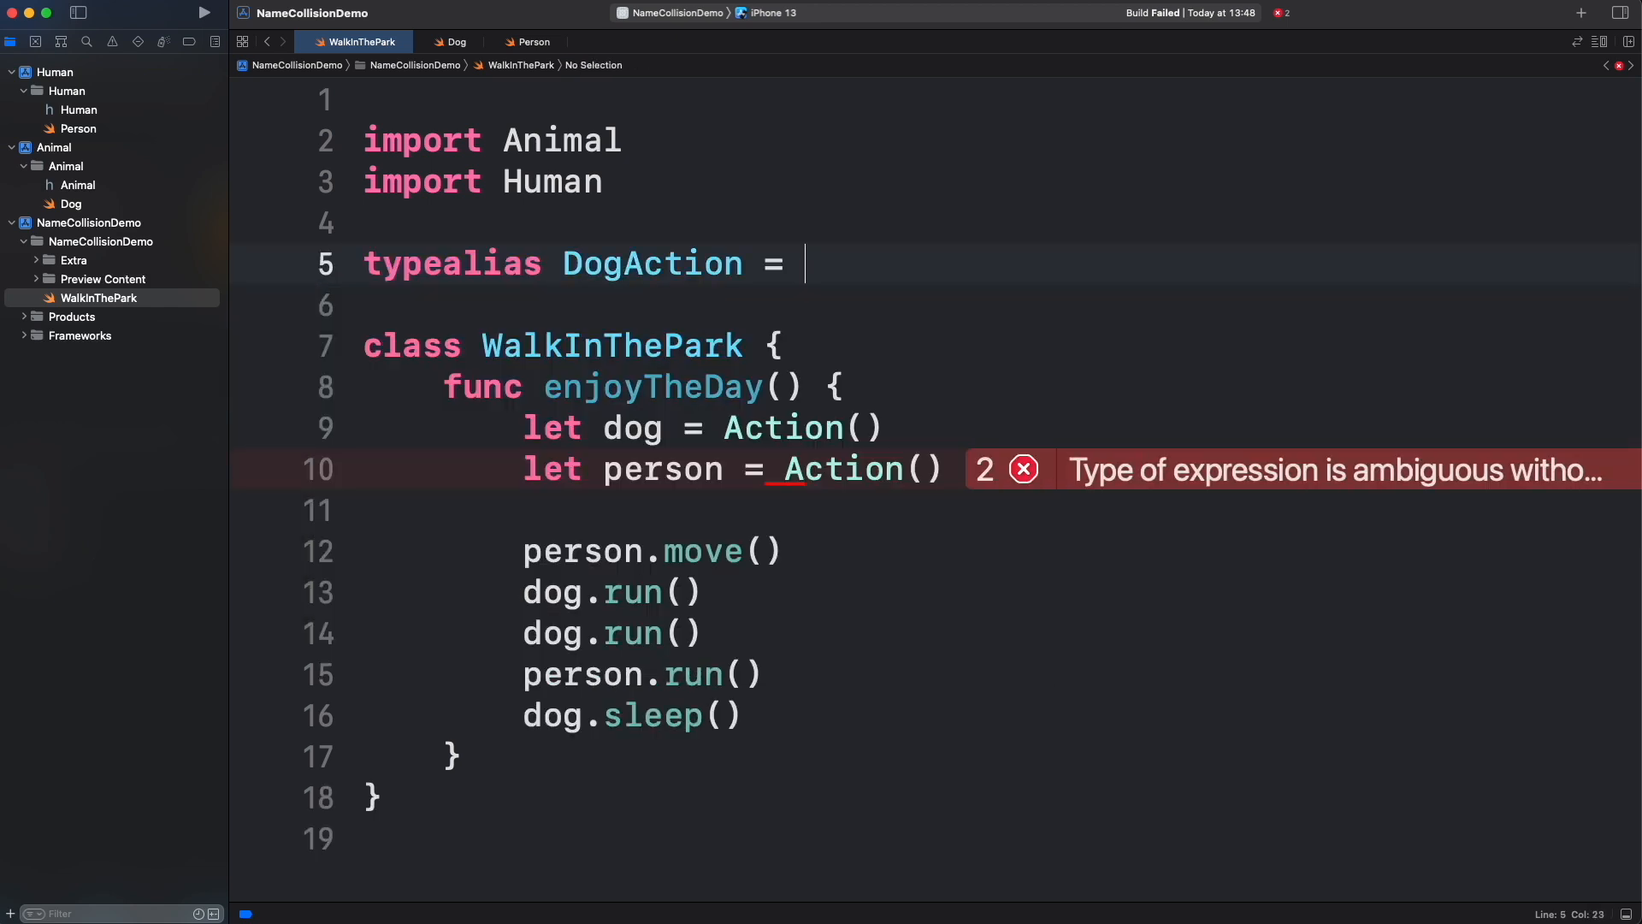
type("Animal.Action")
type("typealias PersonAction = Human.Action")
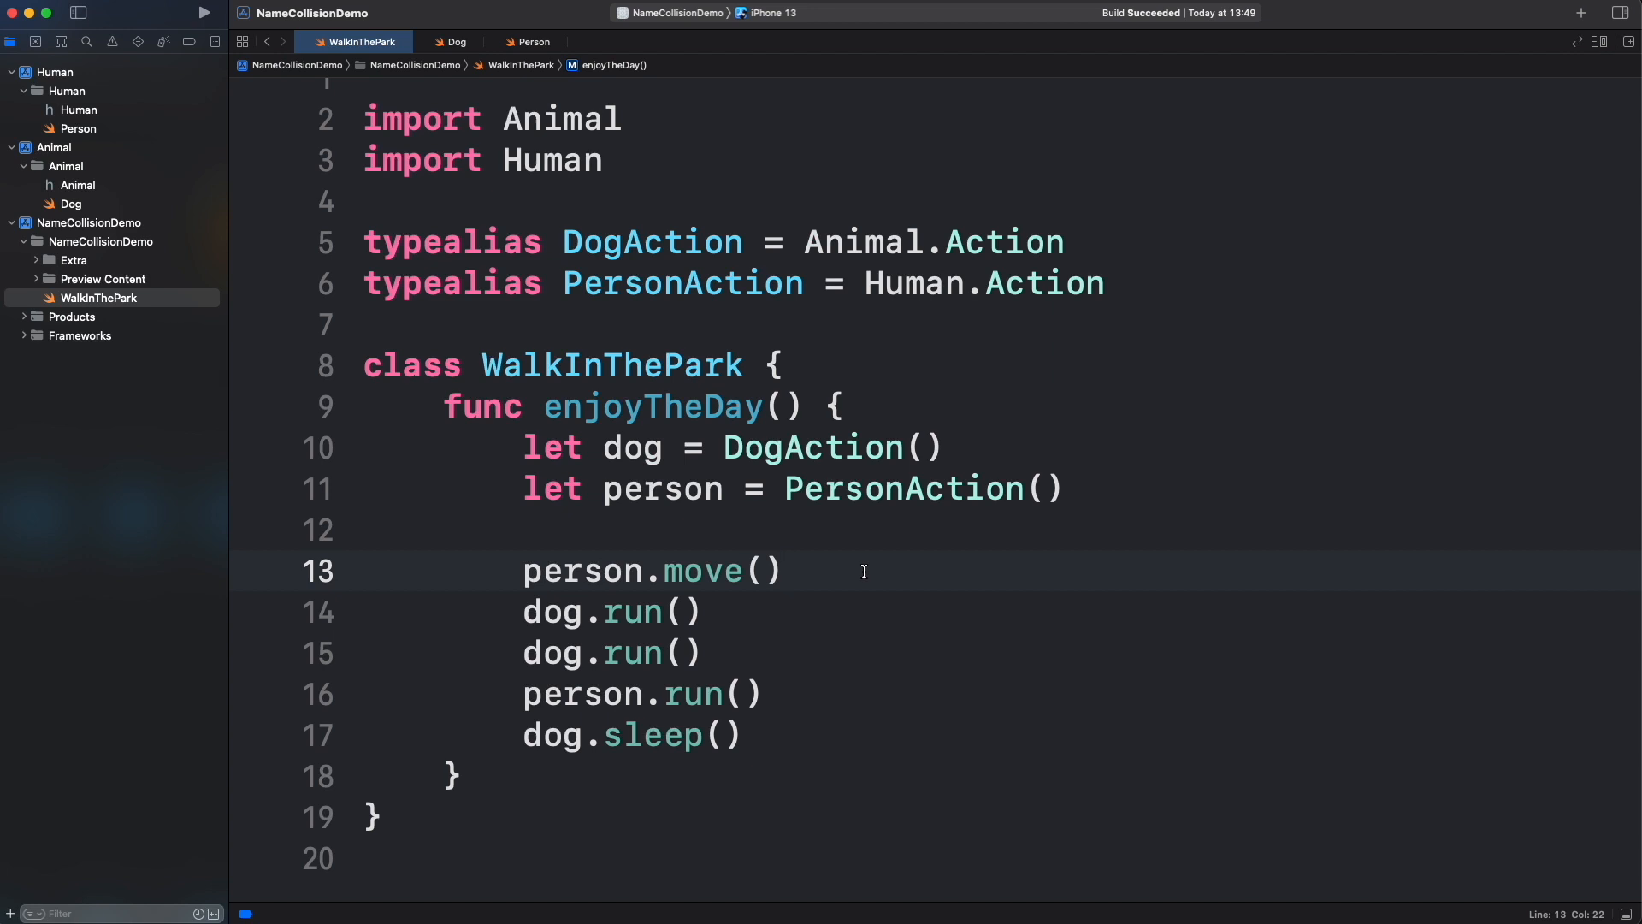
Step: Start public wrapper classes in Dog.swift and Person.swift, then create dog and person via Dog.Action() and Person.Action()
left_click(455, 41)
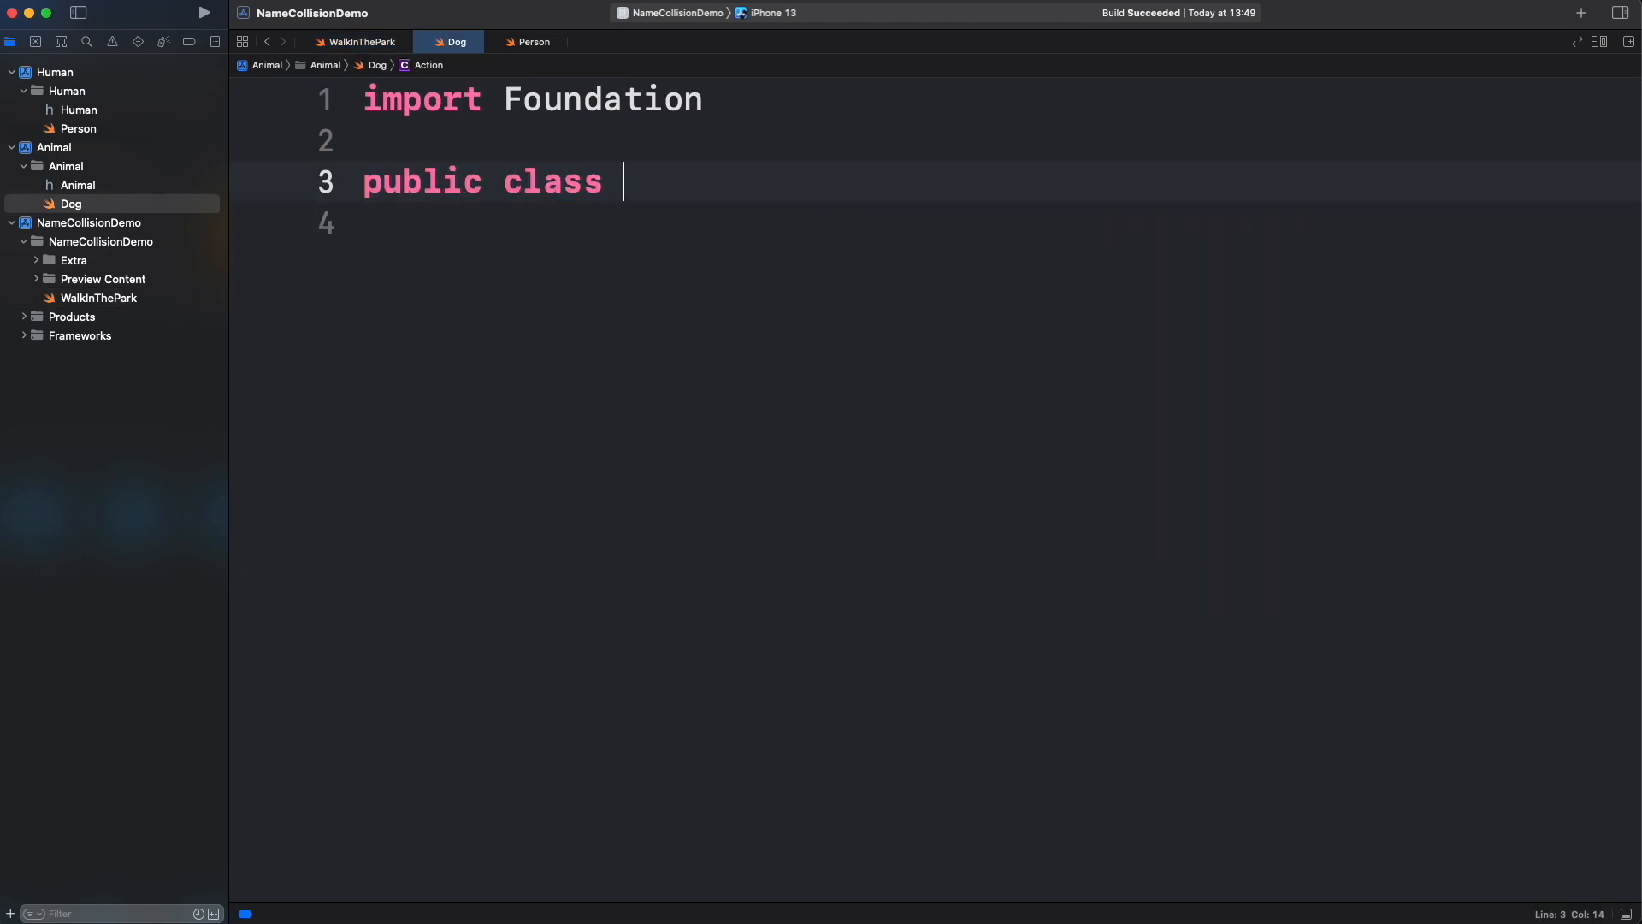
left_click(532, 41)
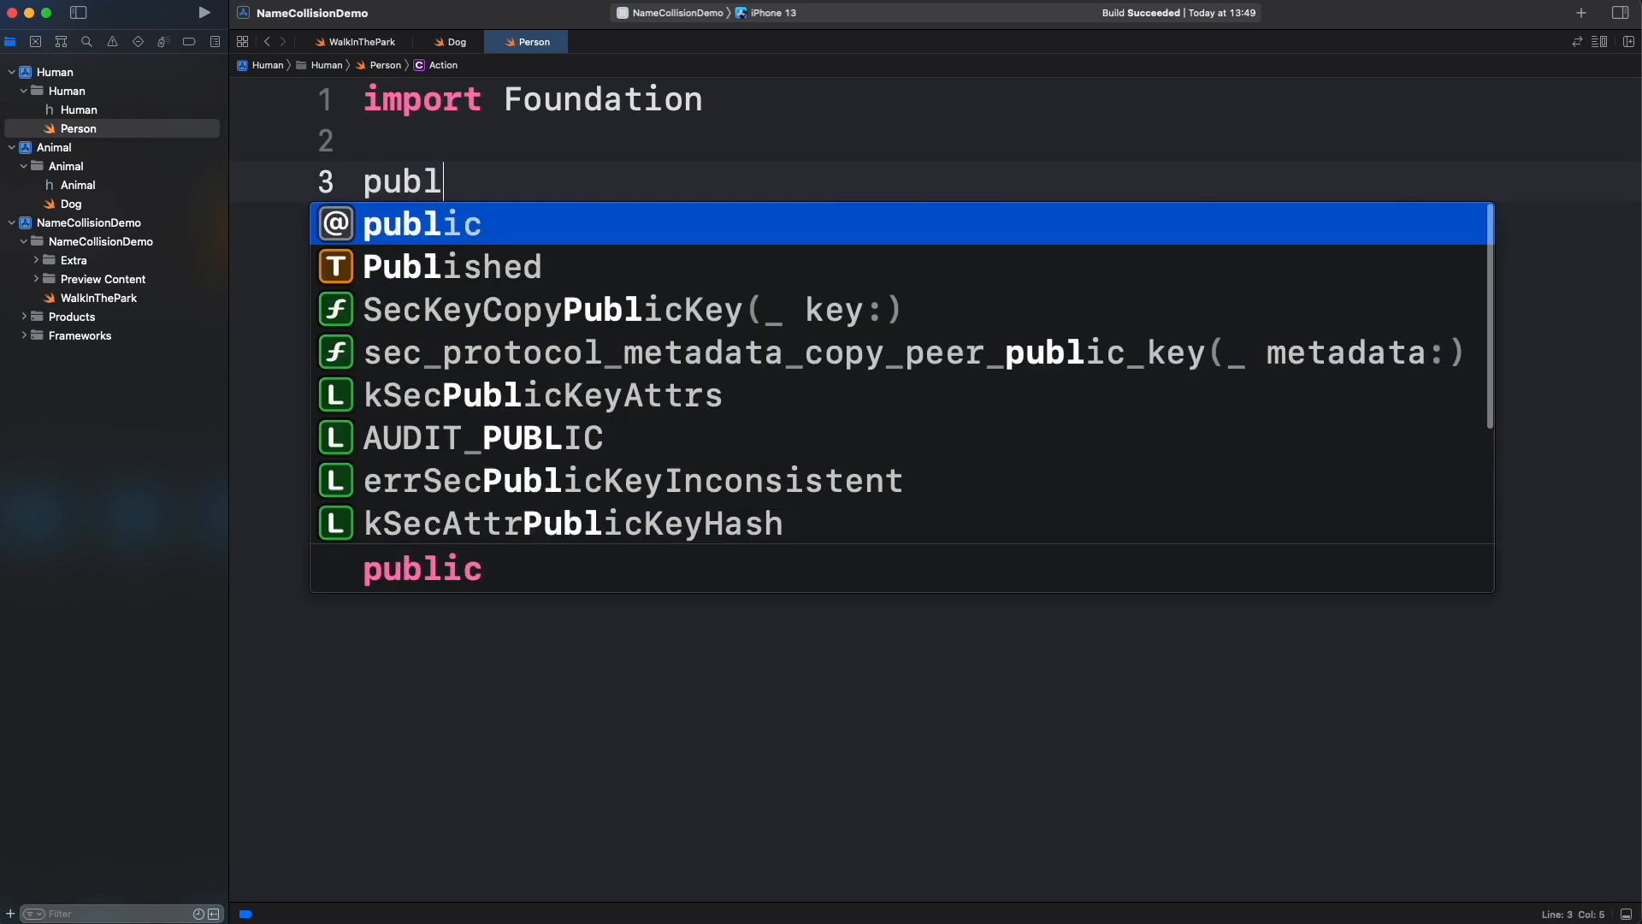
left_click(361, 41)
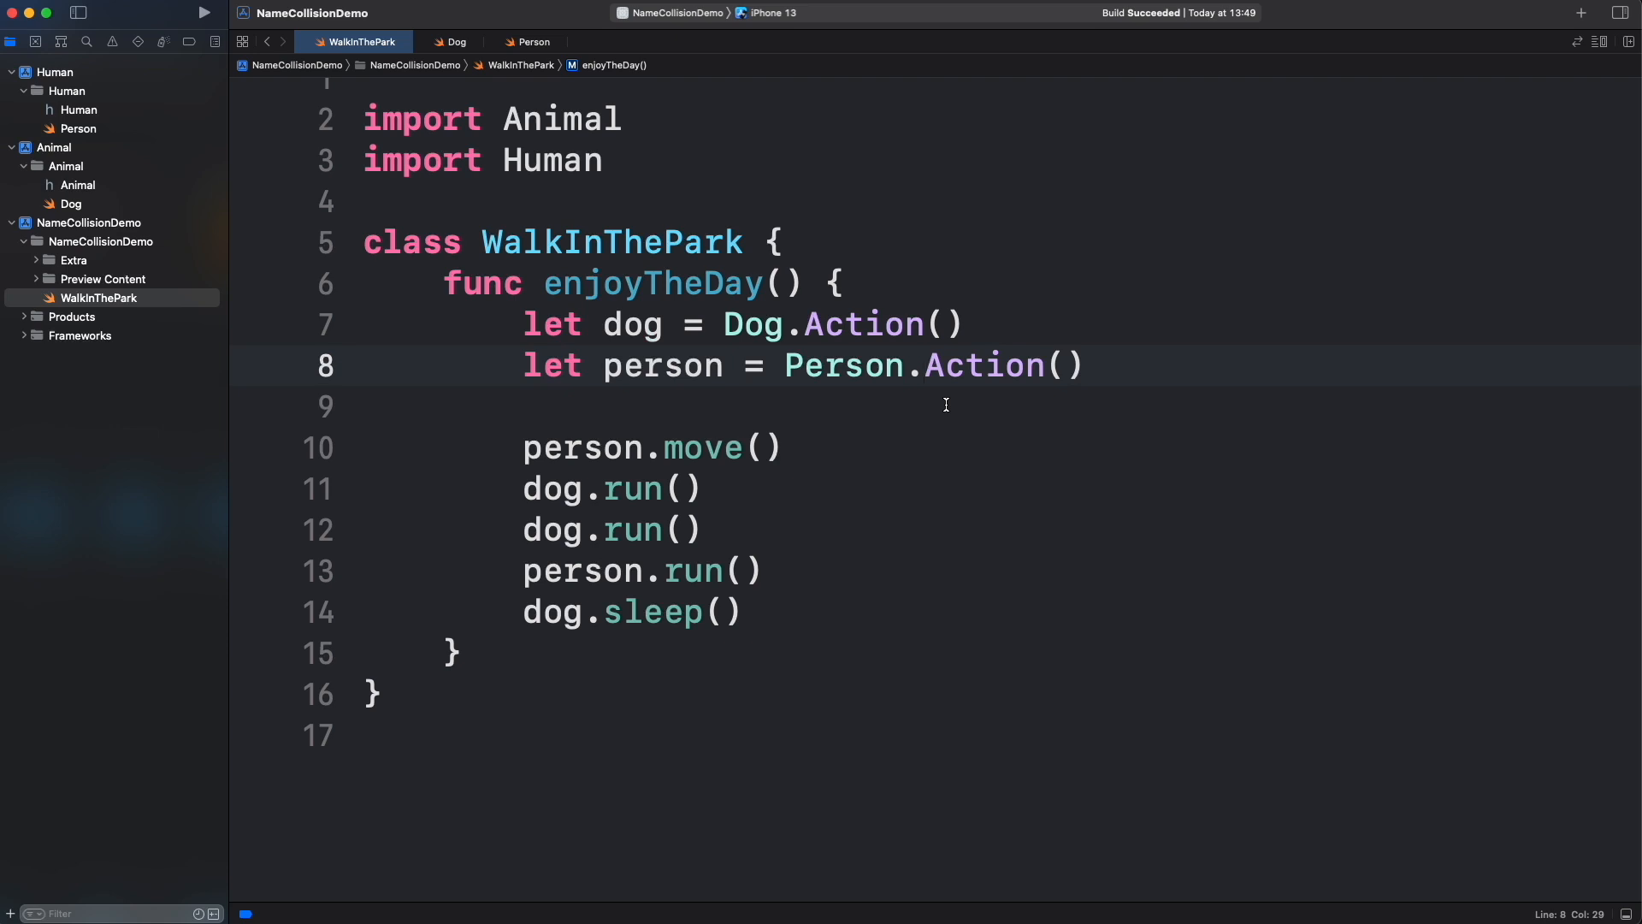
left_click(925, 366)
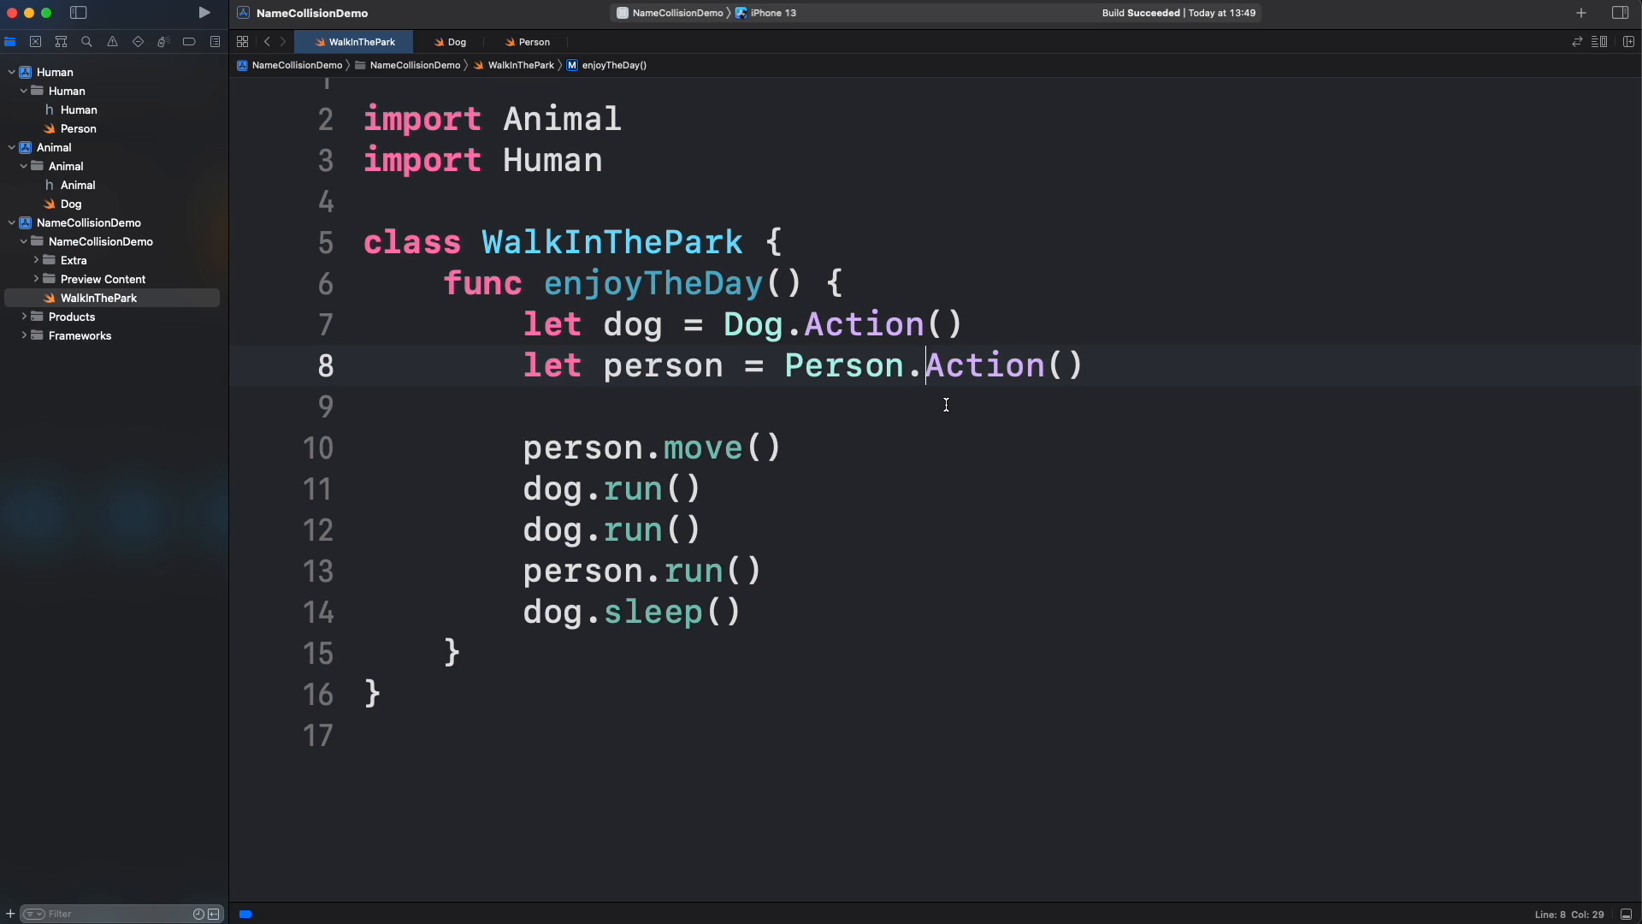